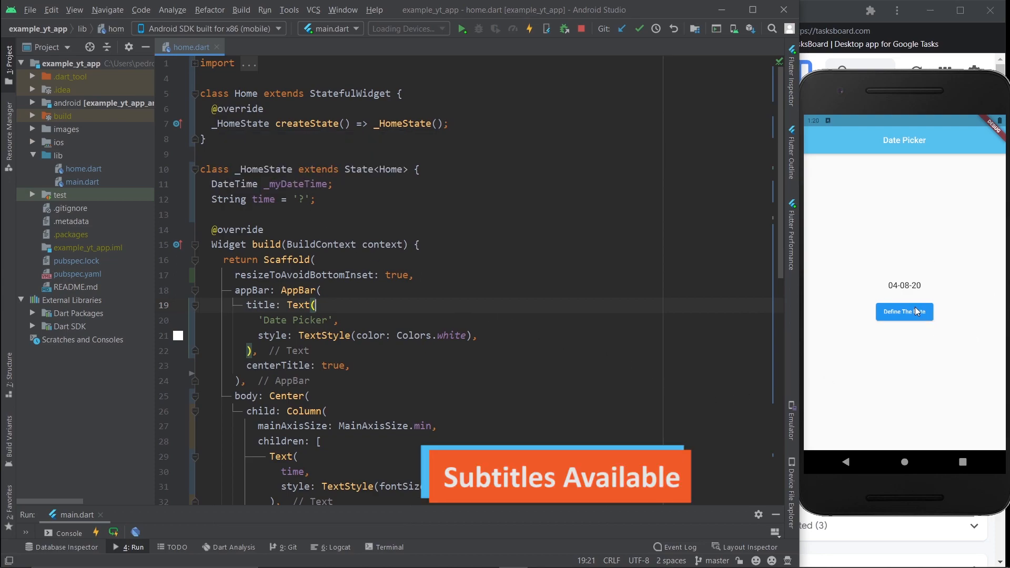
Pick December 10, then April 6 2021, in the running app so it shows 06-04-21.
left_click(904, 311)
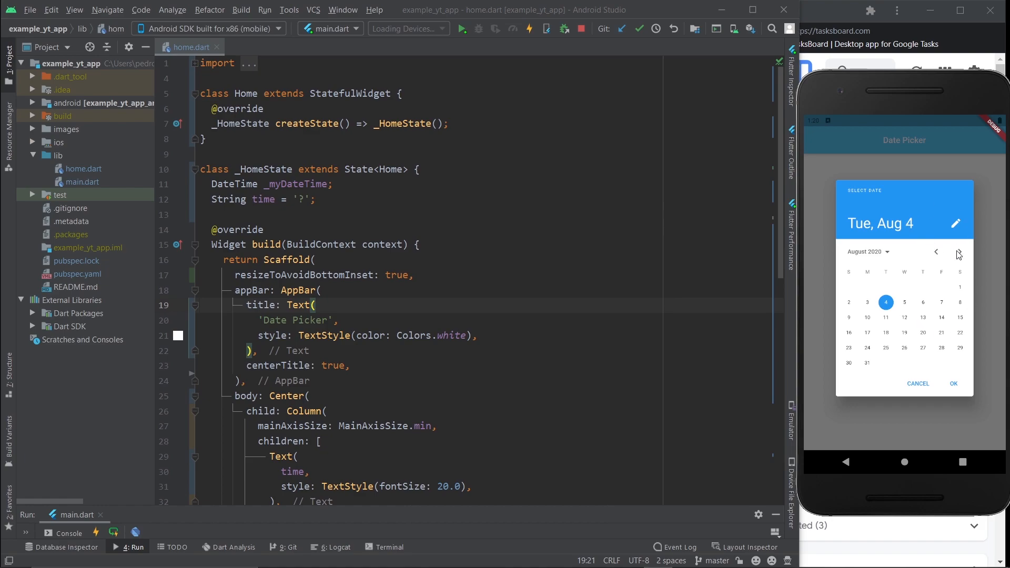
left_click(960, 252)
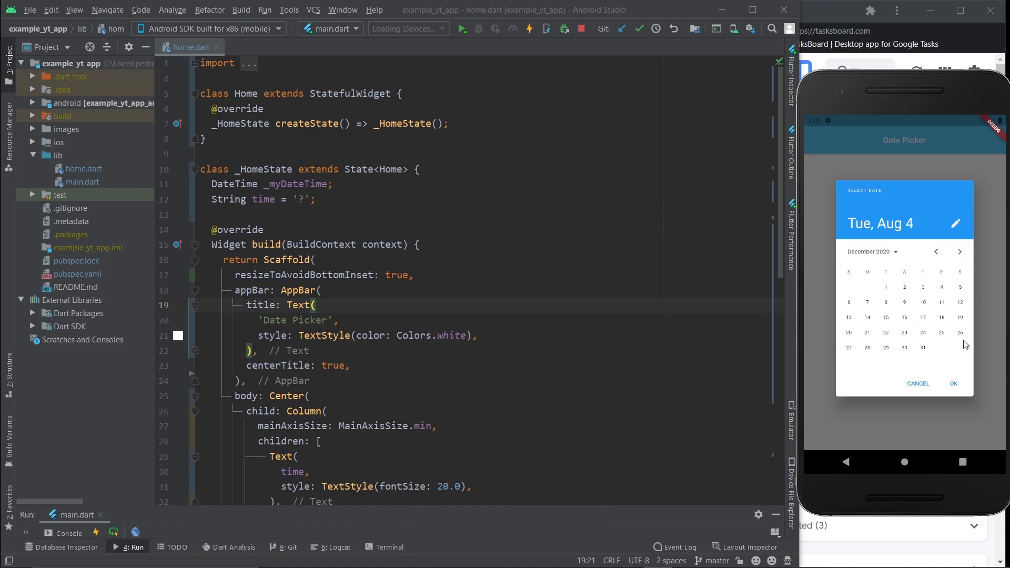
left_click(922, 302)
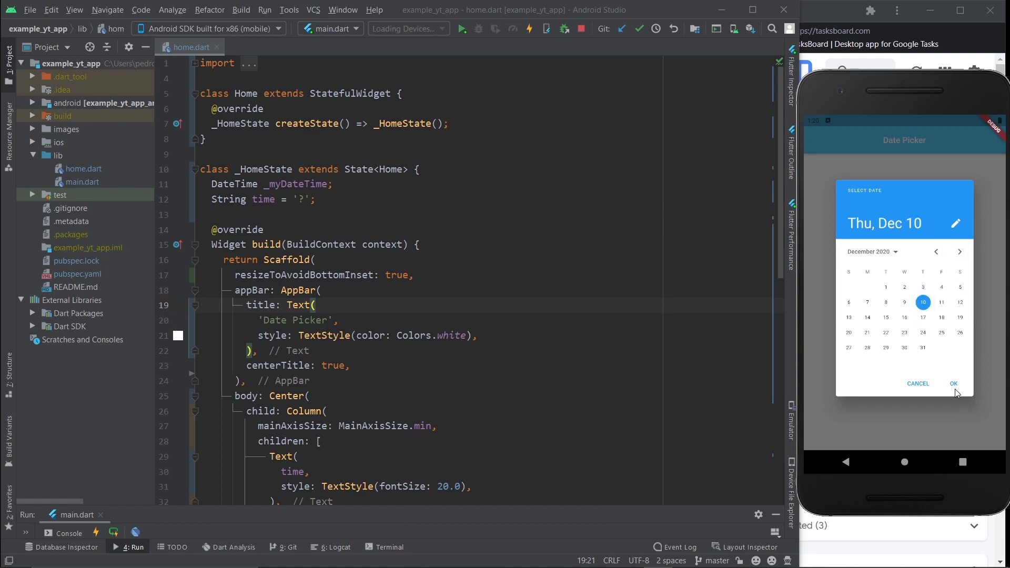
left_click(953, 384)
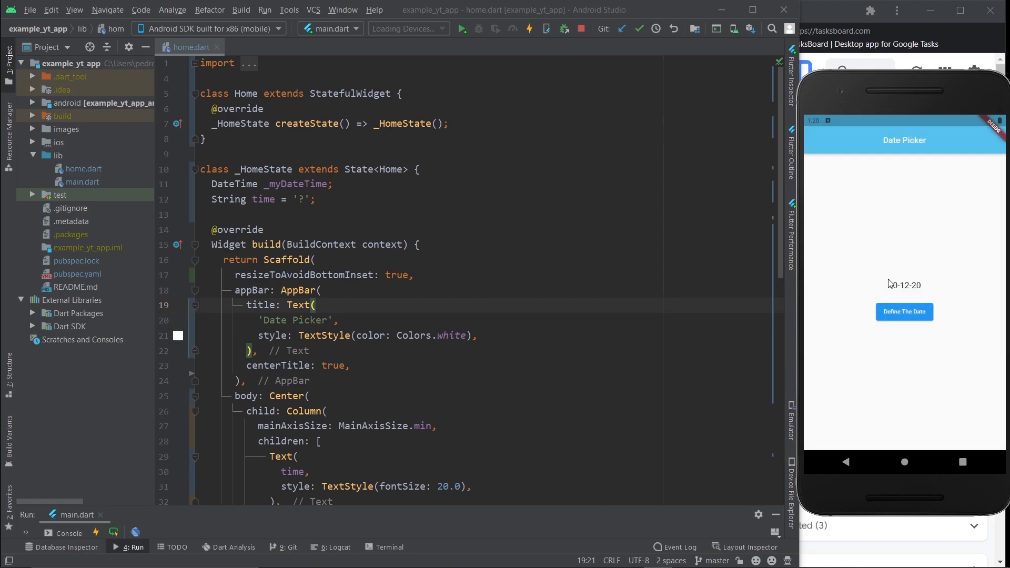
left_click(904, 312)
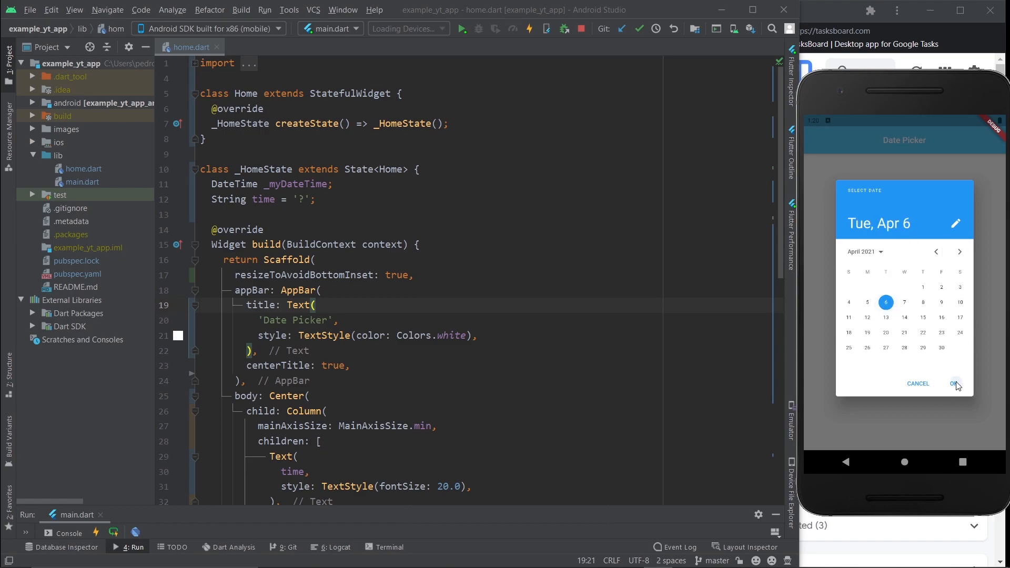
left_click(956, 384)
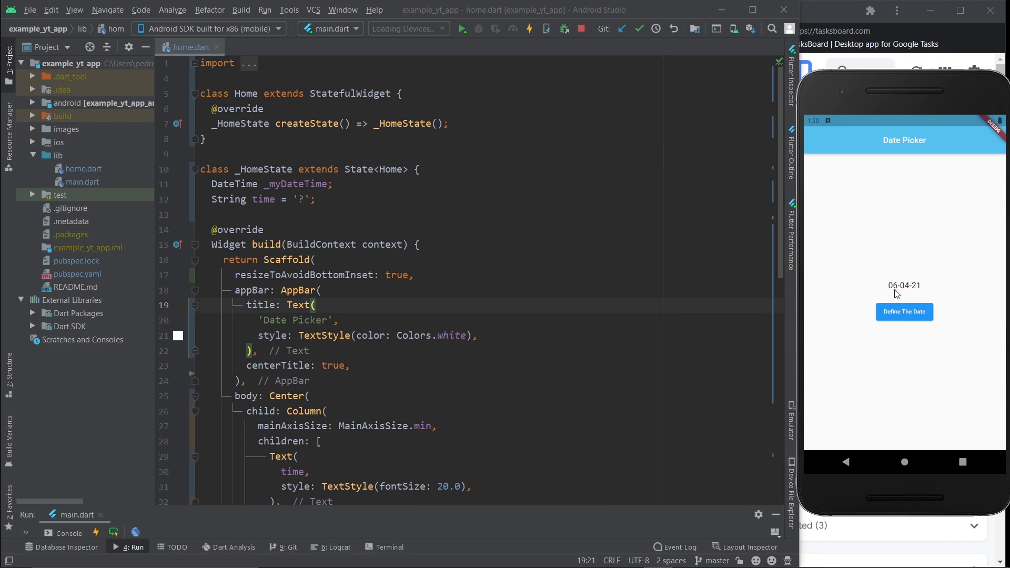
mouse_move(922, 295)
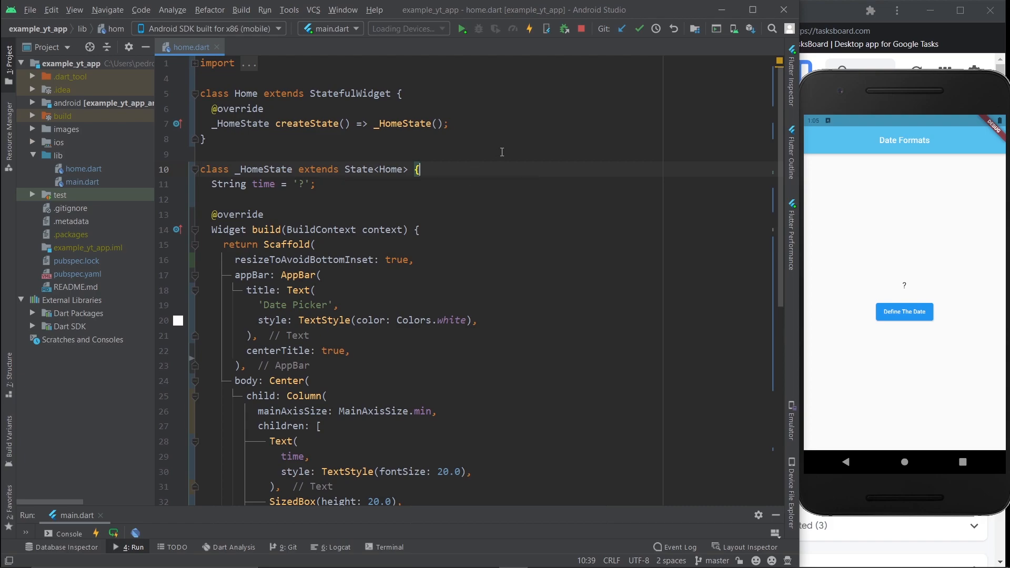
Declare 'DateTime _myDateTime;' on line 11, above the time string.
type("DateT")
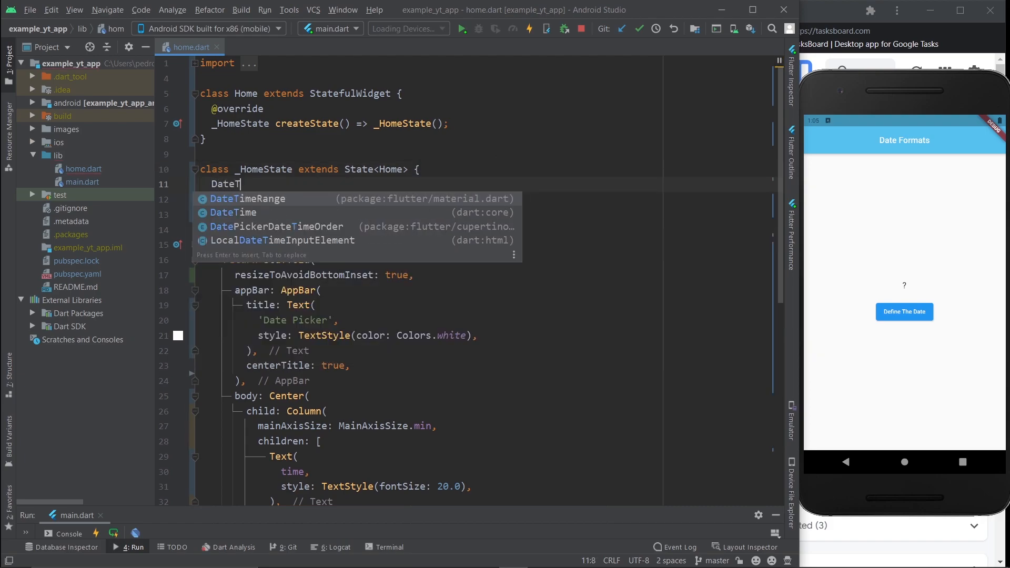
left_click(232, 213)
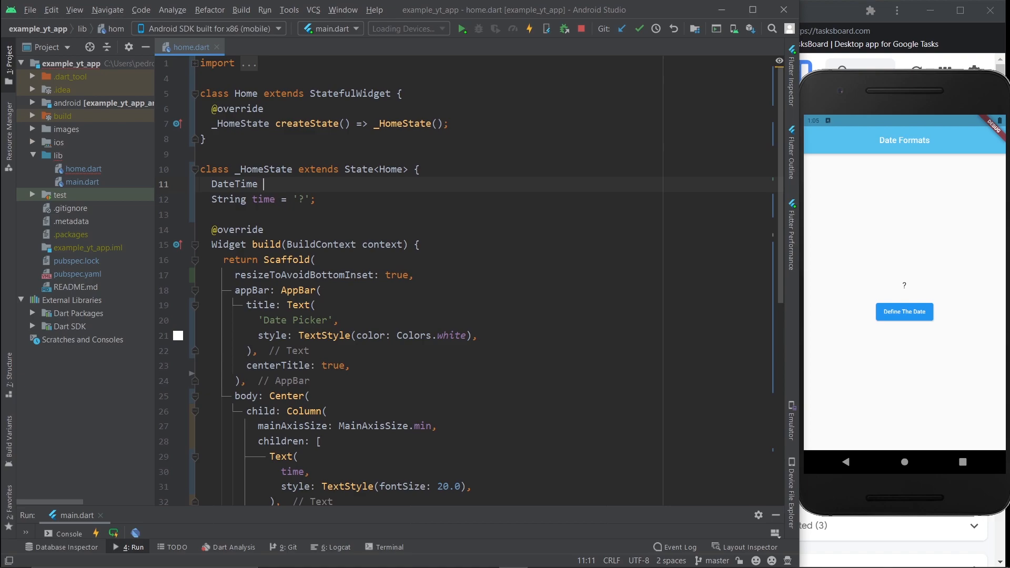
type("_m")
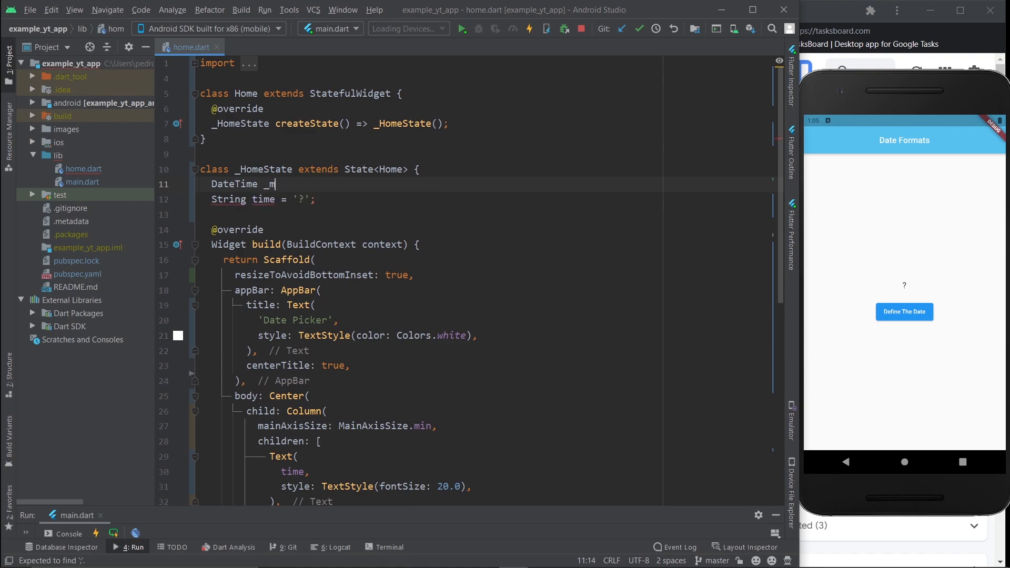
type("yDateTime;")
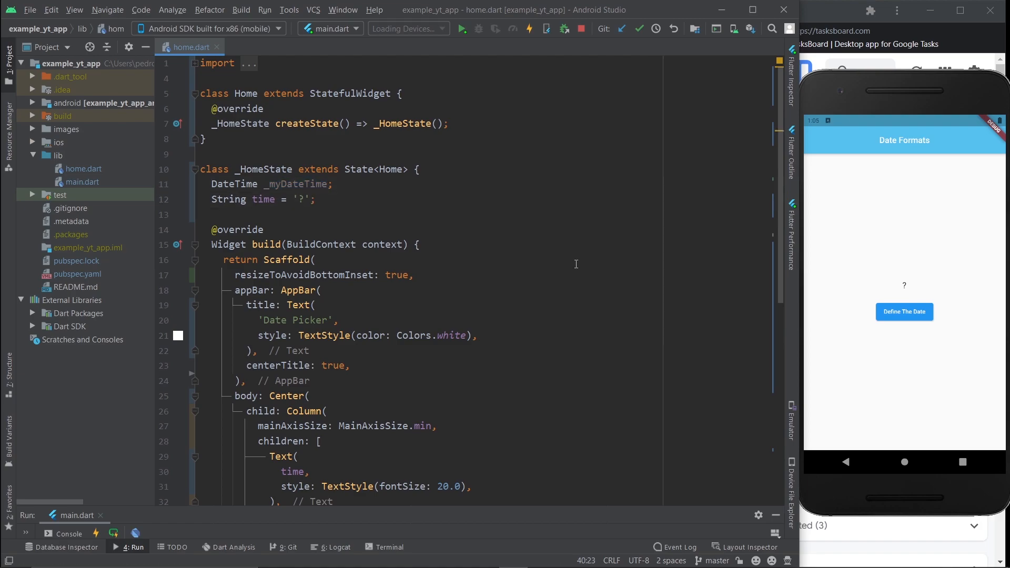
Add a showDatePicker call with generated arguments inside the button's onPressed handler.
scroll("down", 3)
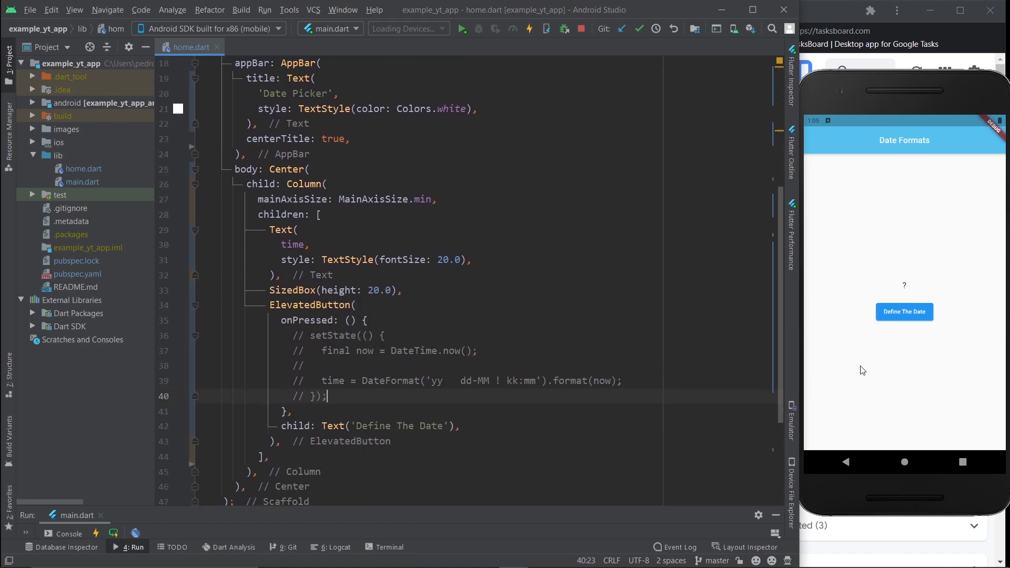
mouse_move(904, 312)
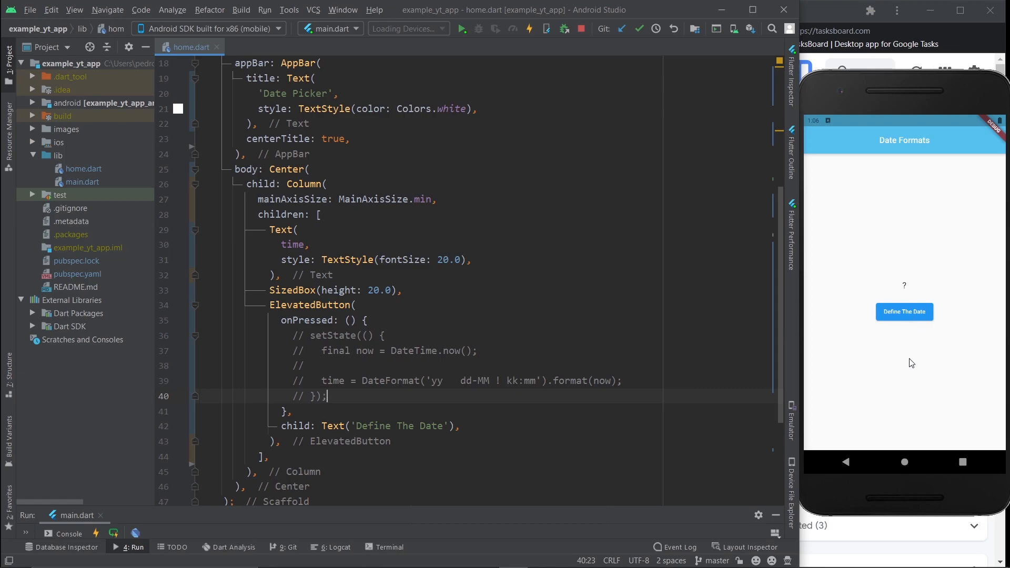
mouse_move(911, 270)
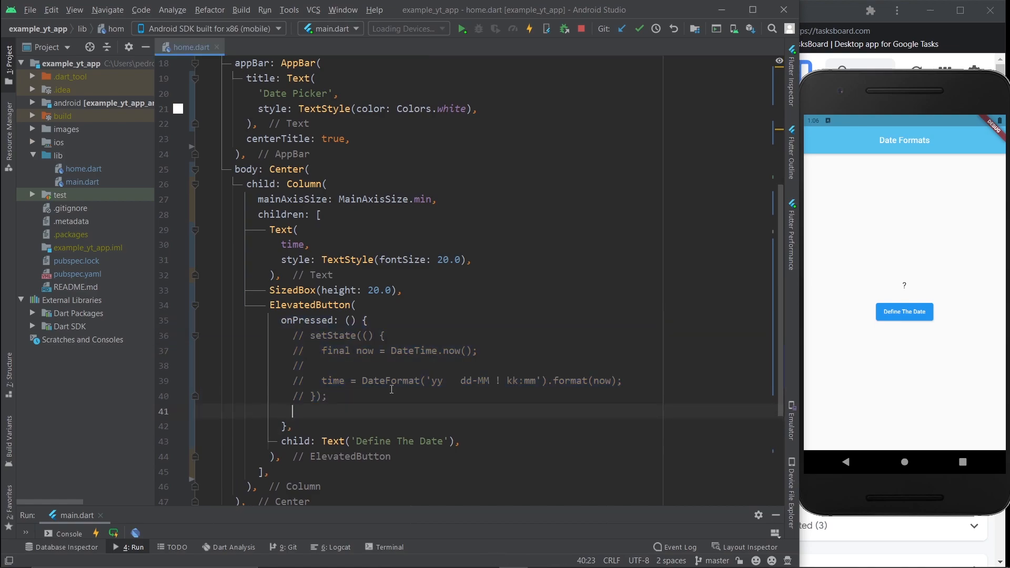
type("s")
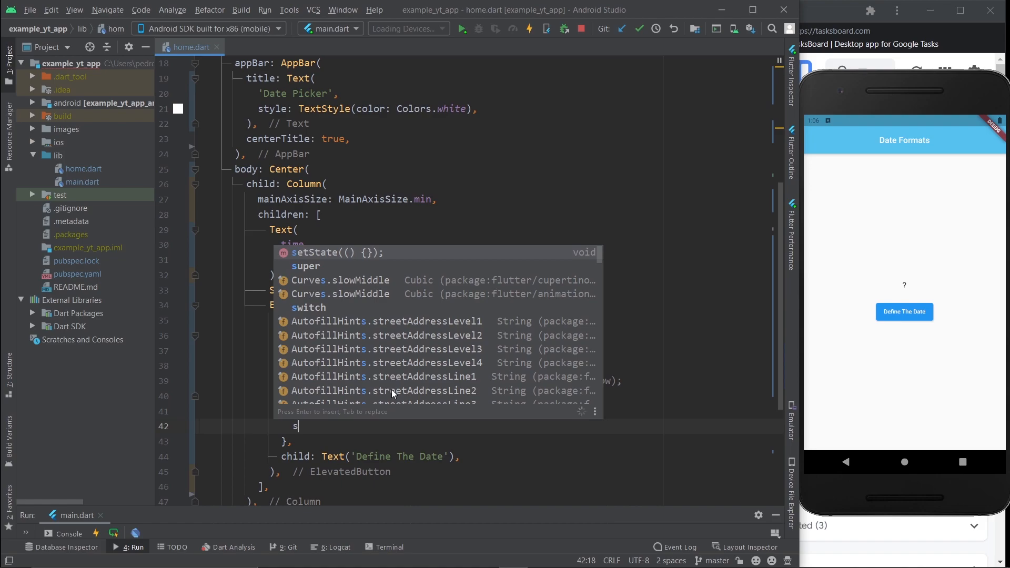
type("howD")
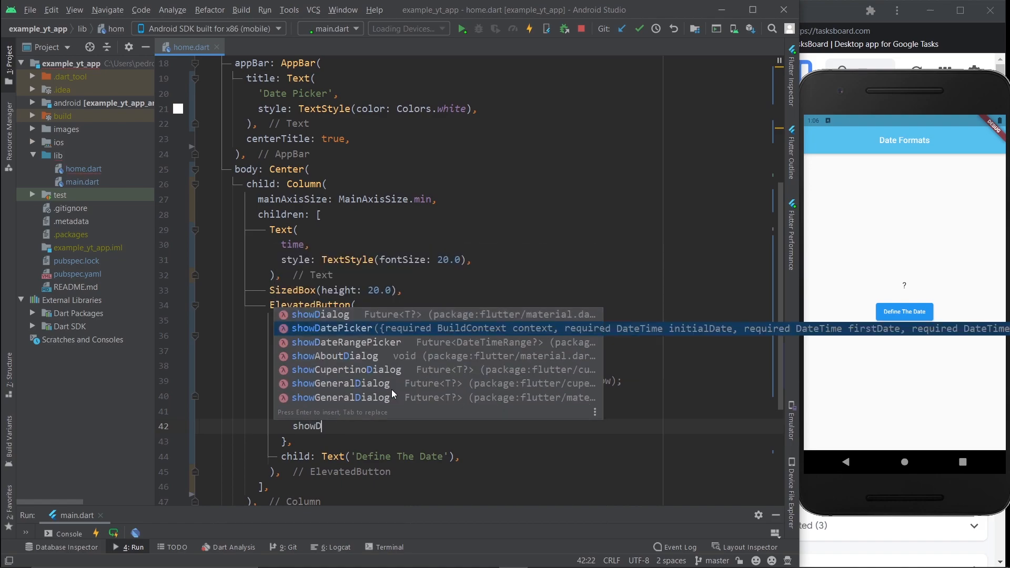
key("Enter")
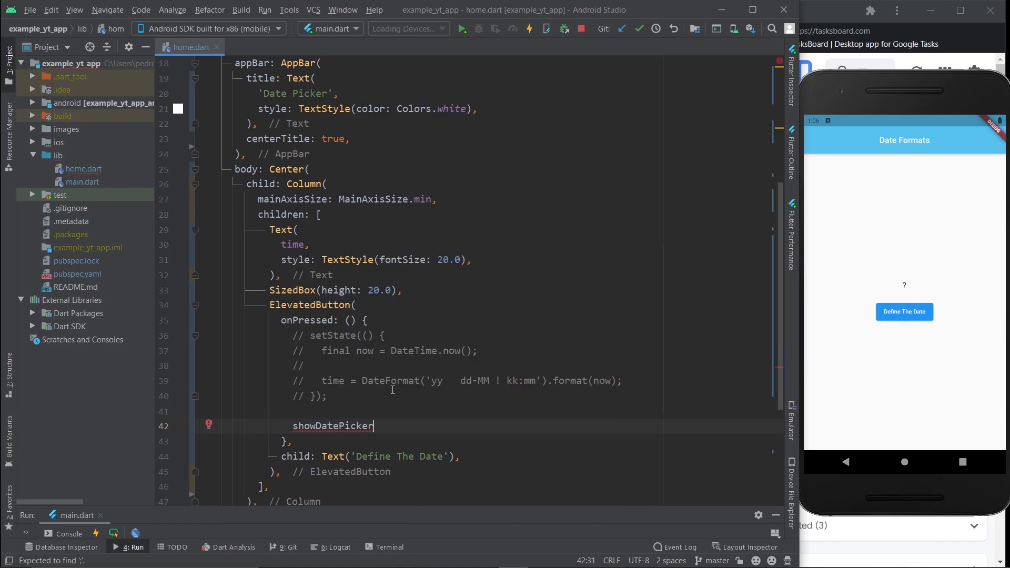
type("()")
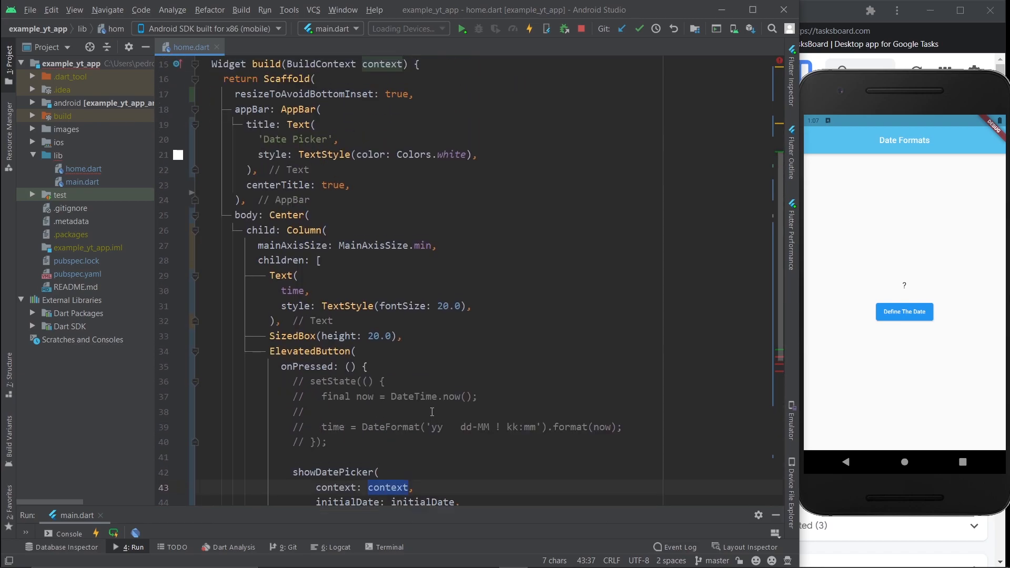
Set showDatePicker's initialDate to DateTime.now() and start firstDate with DateTime.
scroll("down", 3)
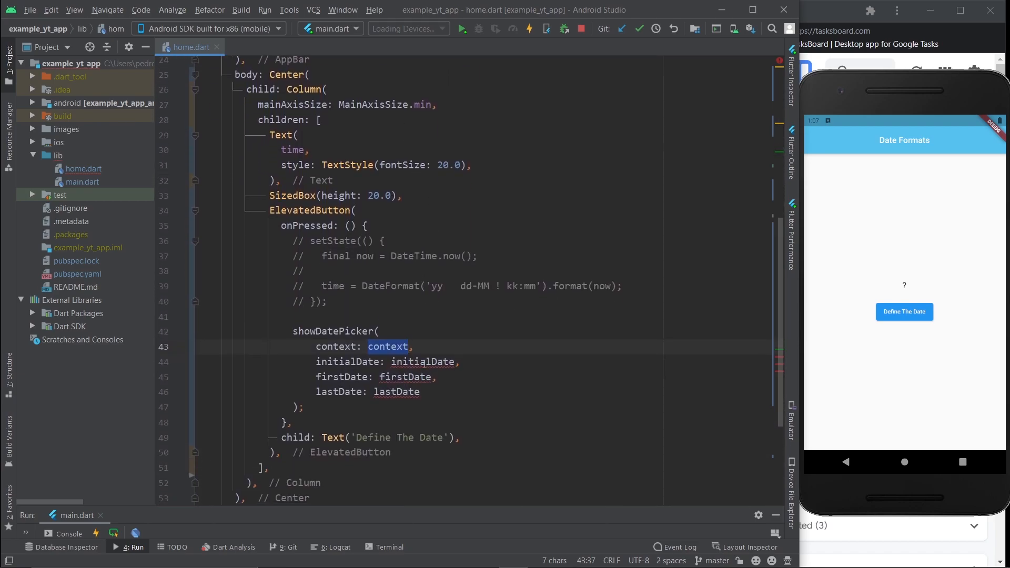
double_click(422, 362)
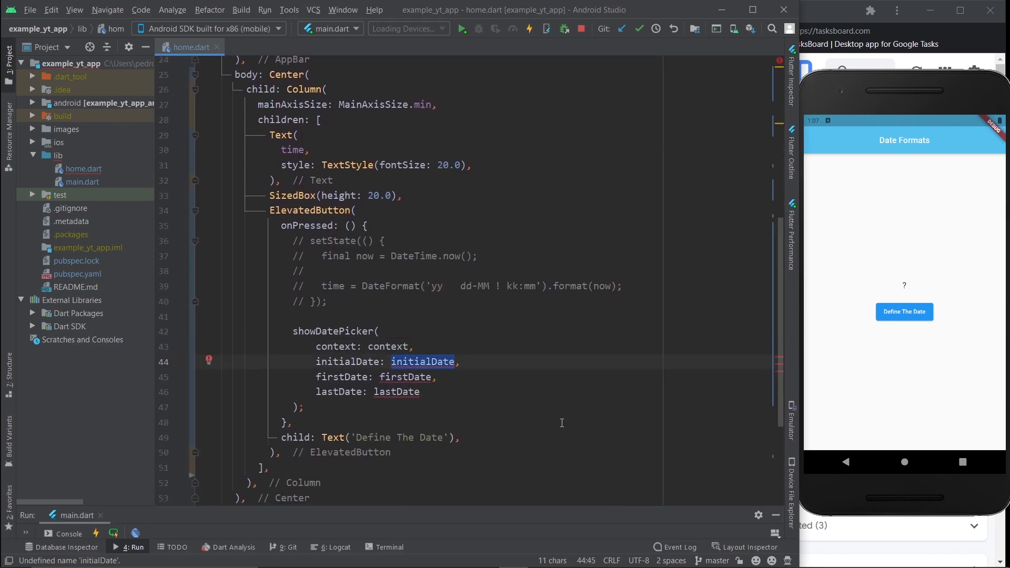
type("Dat")
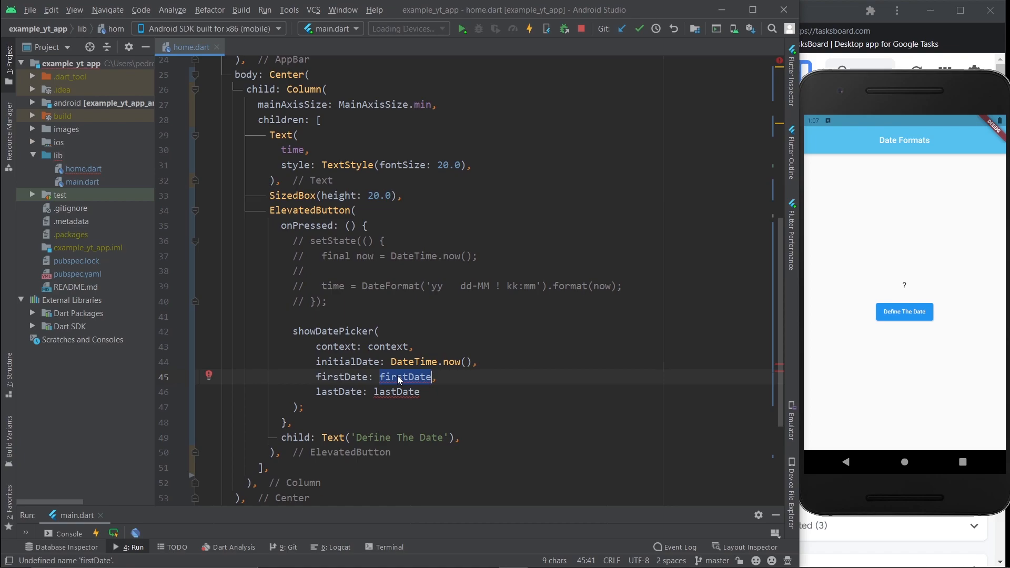
type("Dat")
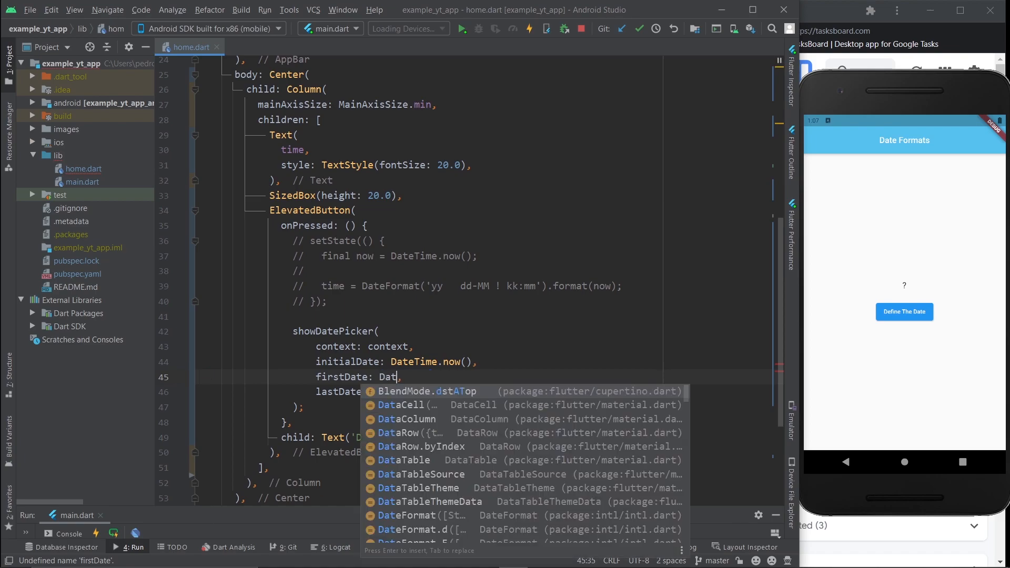
type("eTi")
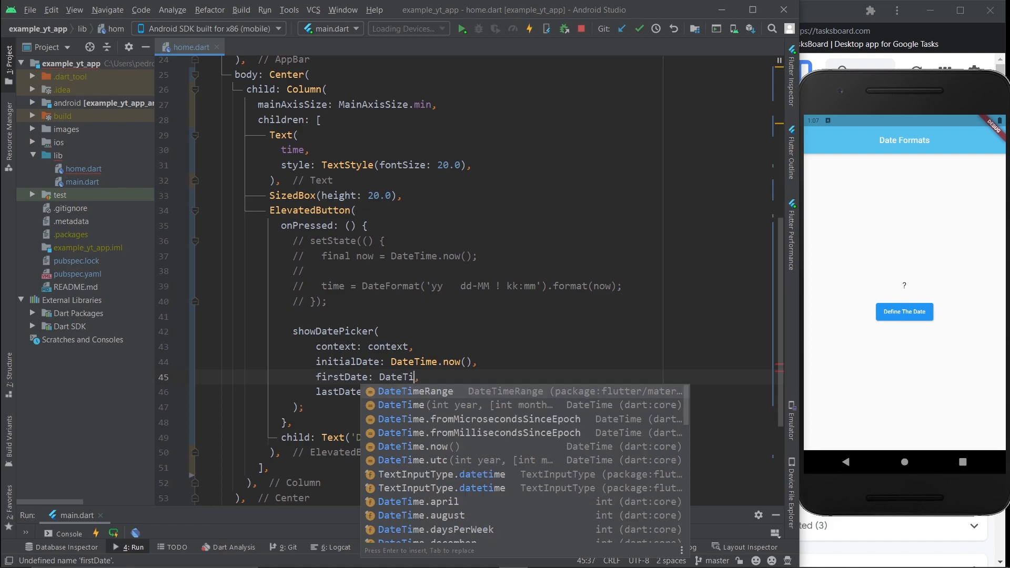
key("Enter")
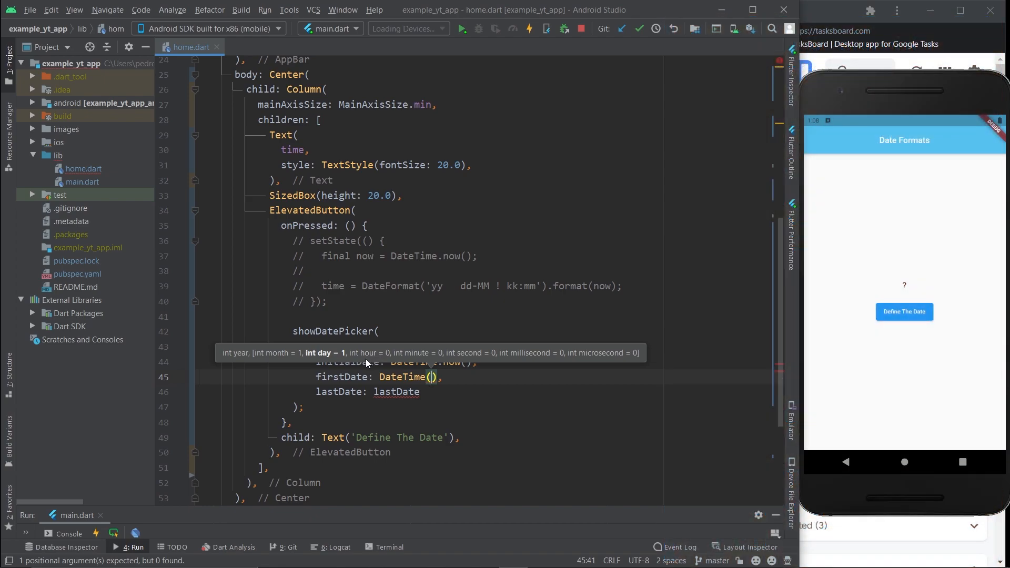
Set firstDate to DateTime(2010) and lastDate to DateTime(2025), and mark onPressed async.
type("2010")
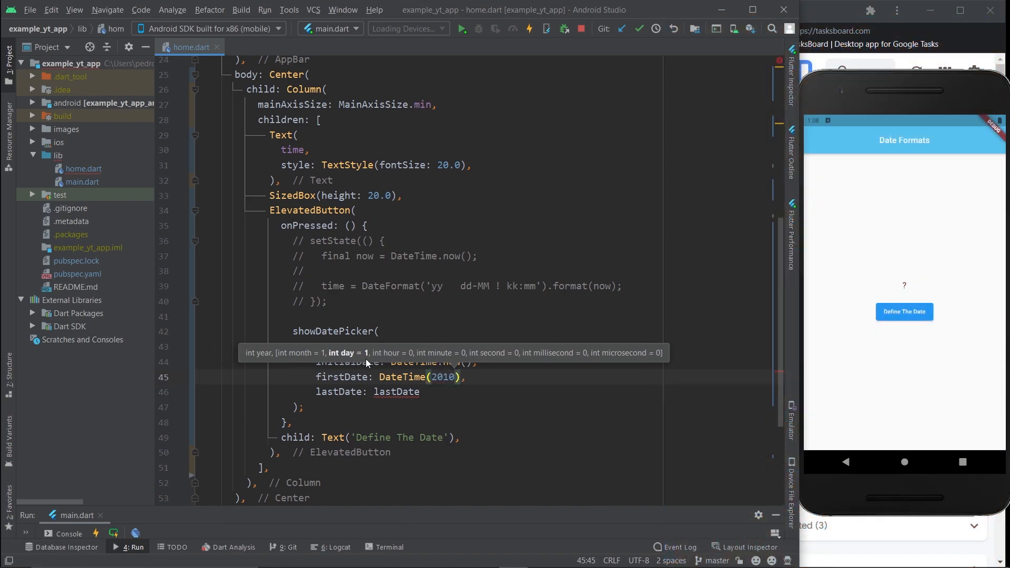
type("Da")
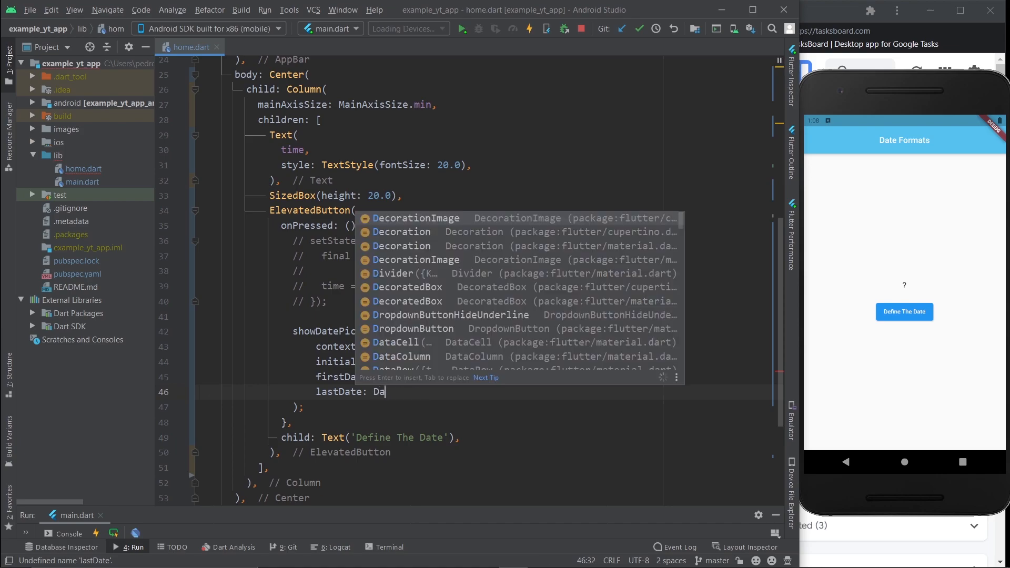
type("teTime(2025),")
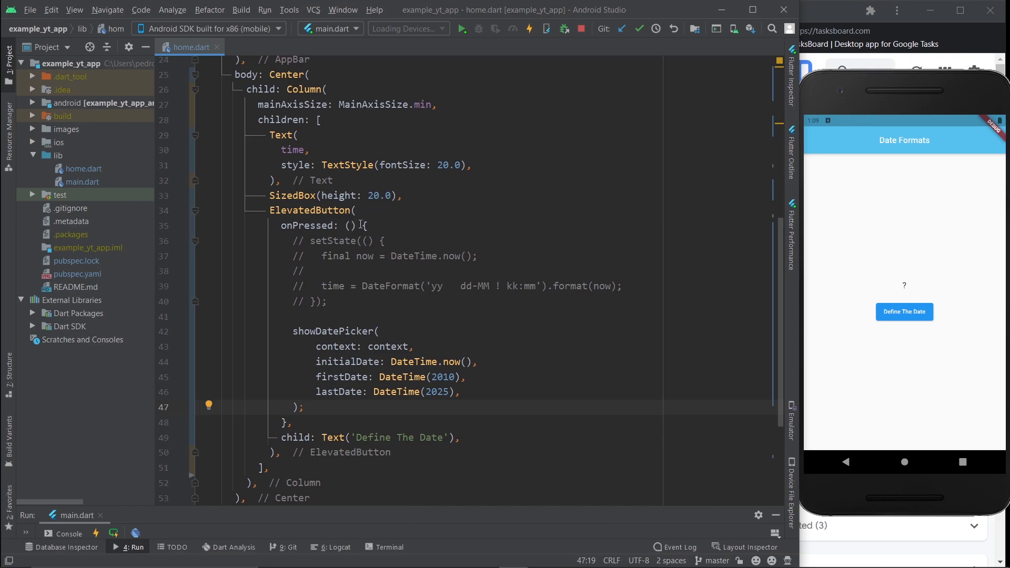
type("async")
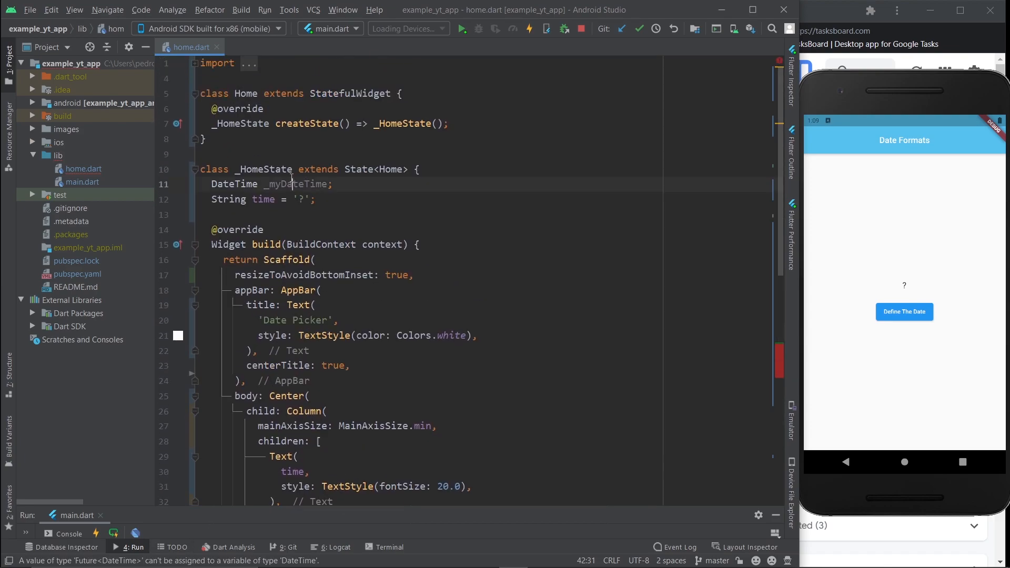
Assign 'await showDatePicker(...)' to _myDateTime inside the async onPressed.
scroll("down", 3)
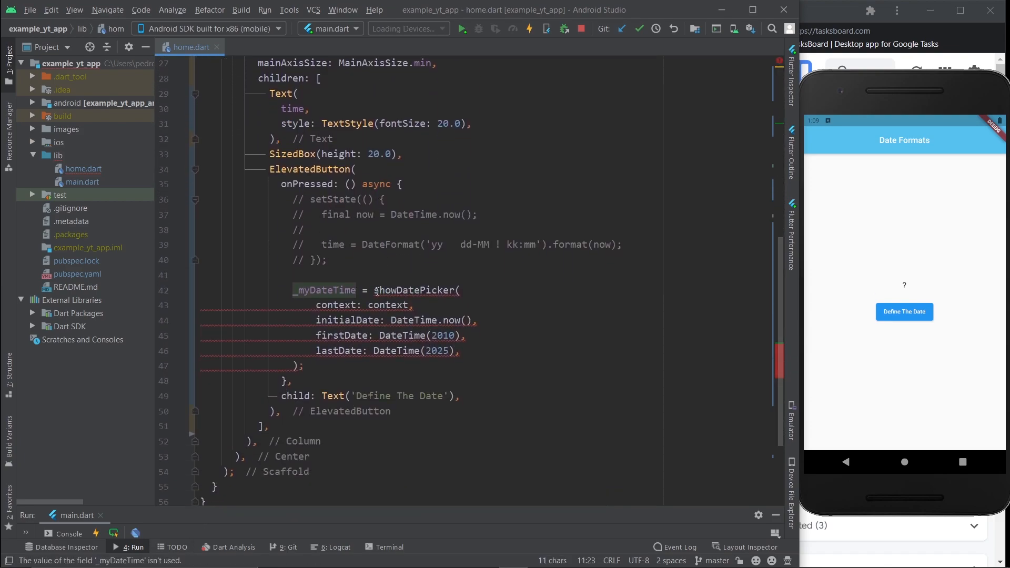
type("await")
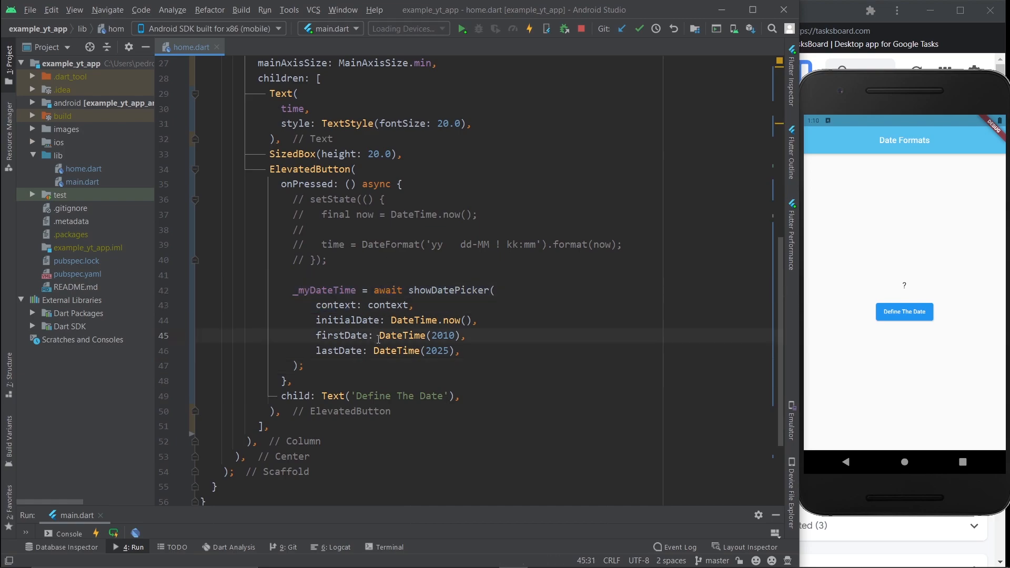
Hot-reload the app and pick August 19 in its date picker.
left_click(528, 28)
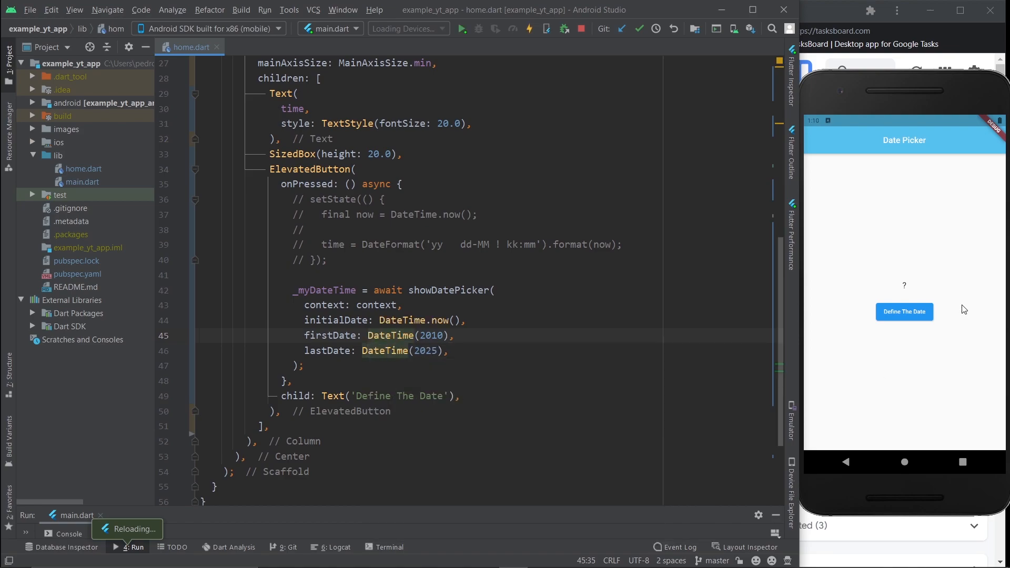
left_click(904, 312)
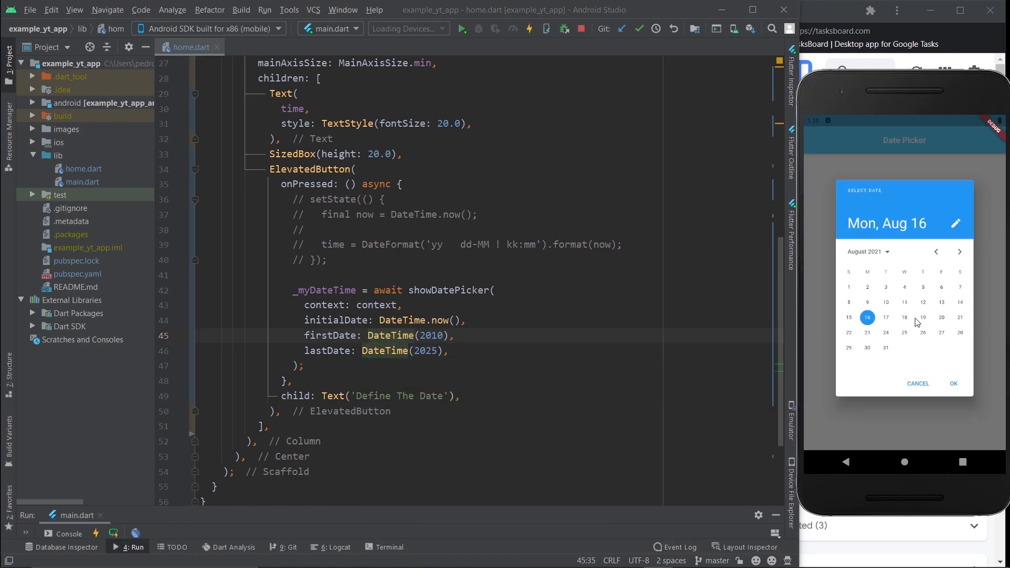
left_click(922, 317)
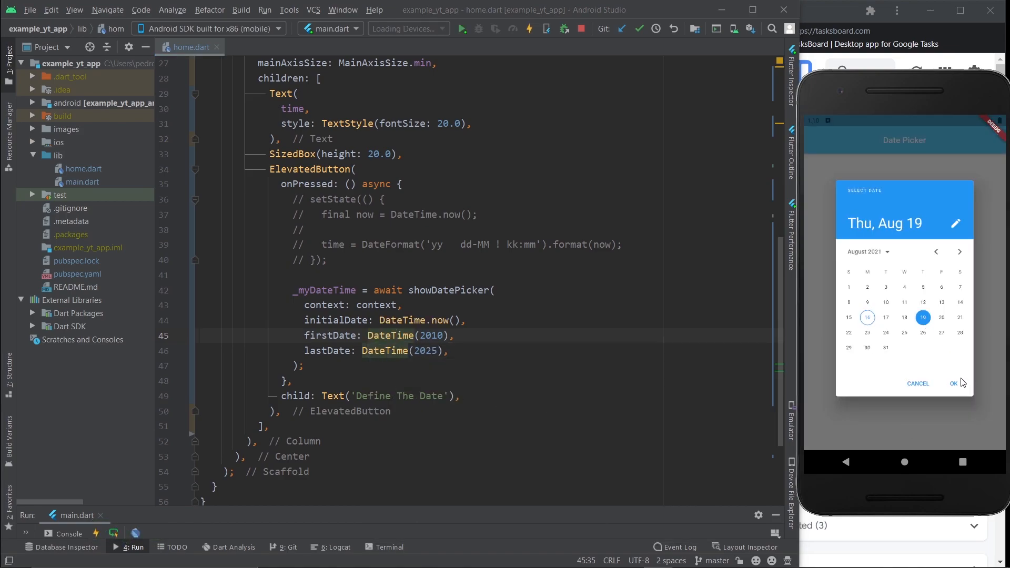
left_click(955, 383)
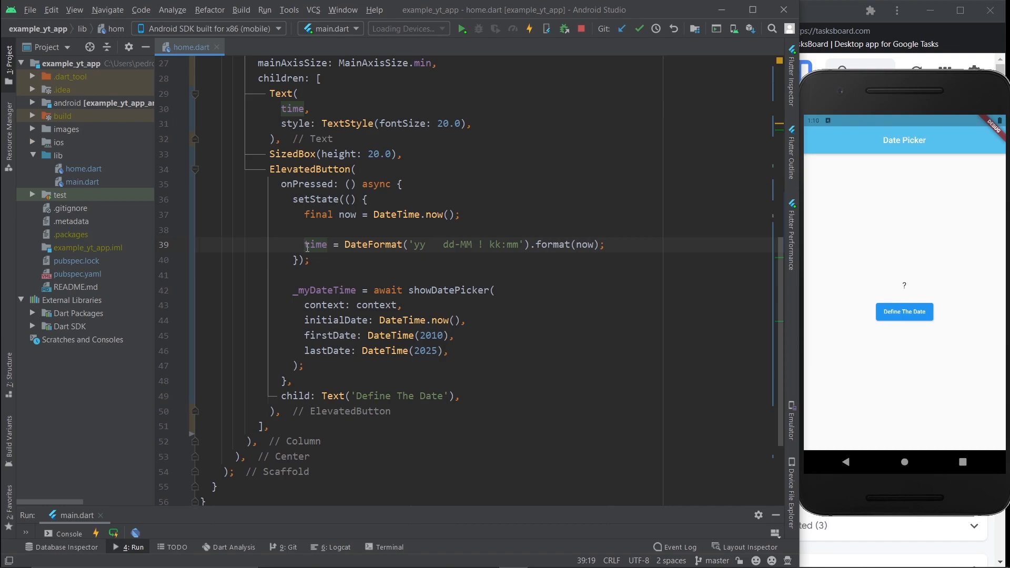
Set time to _myDateTime.toString() in setState and move the block below the picker call.
type("time =")
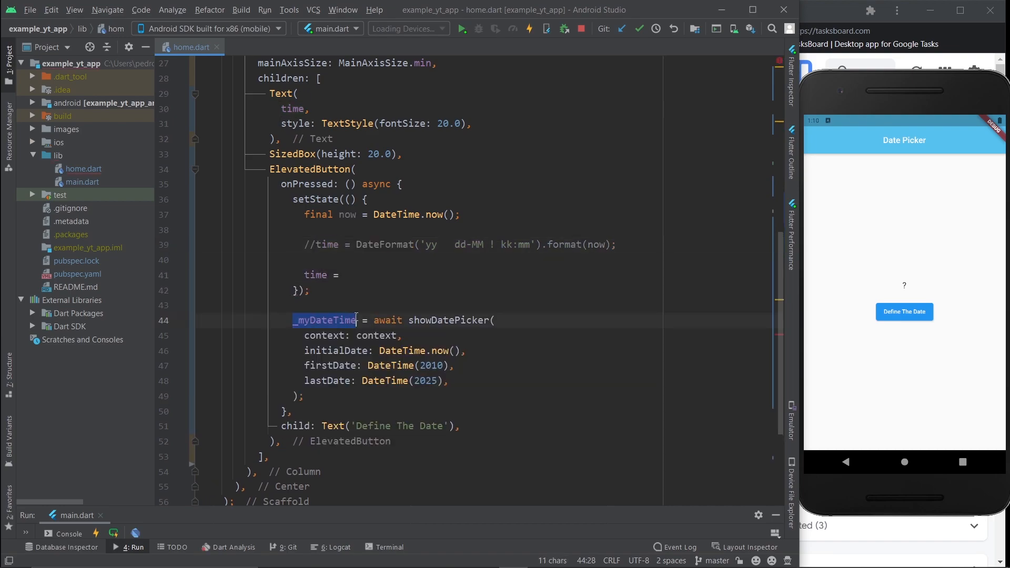
type("_myDateTime.toString();")
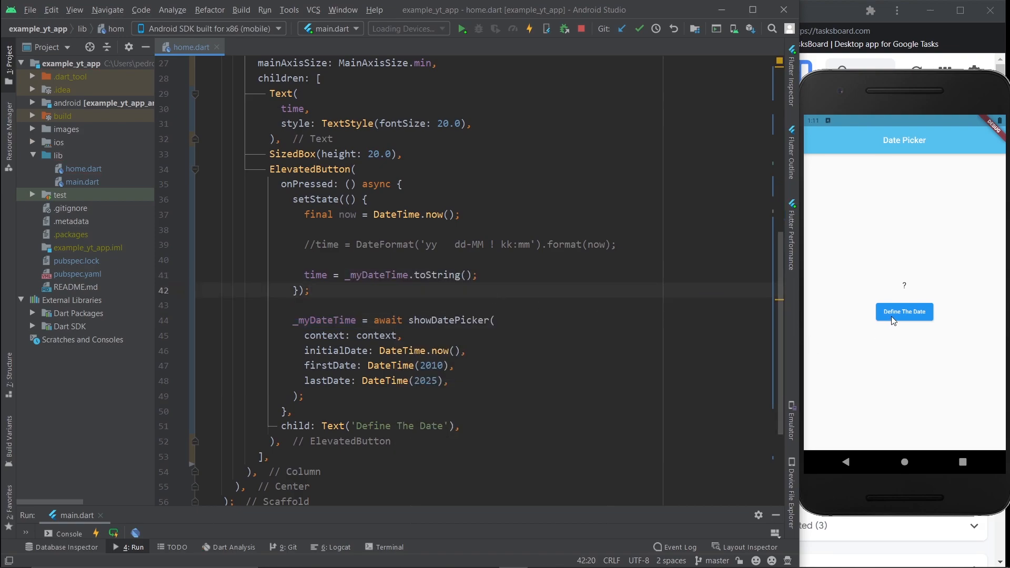
left_click_drag(292, 199, 309, 291)
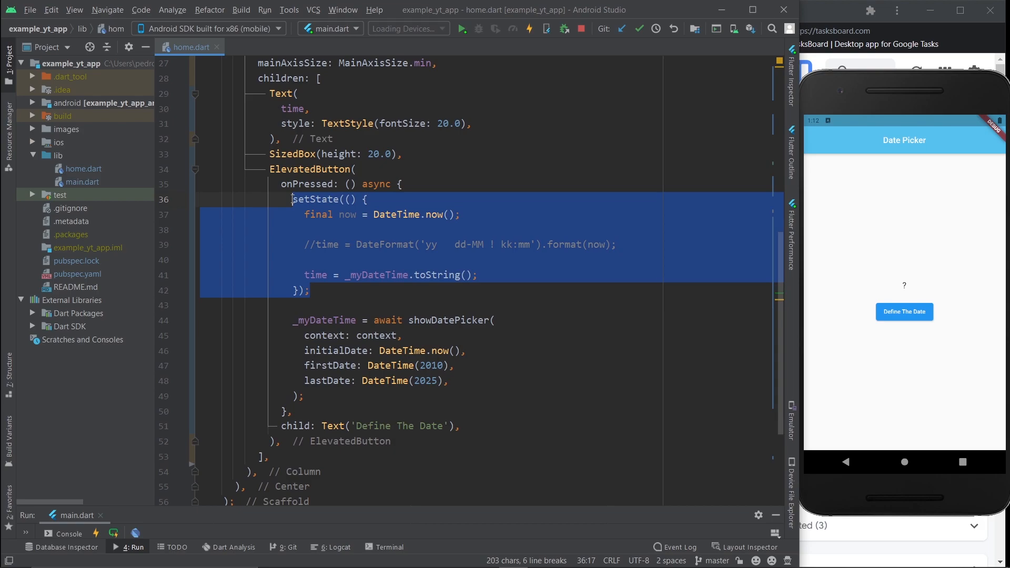
key("Delete")
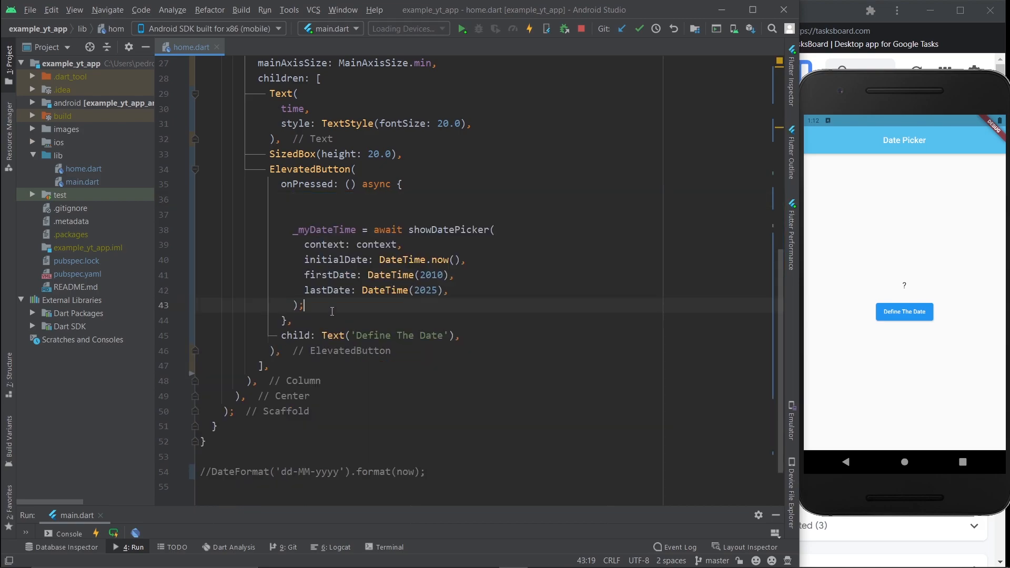
key("enter")
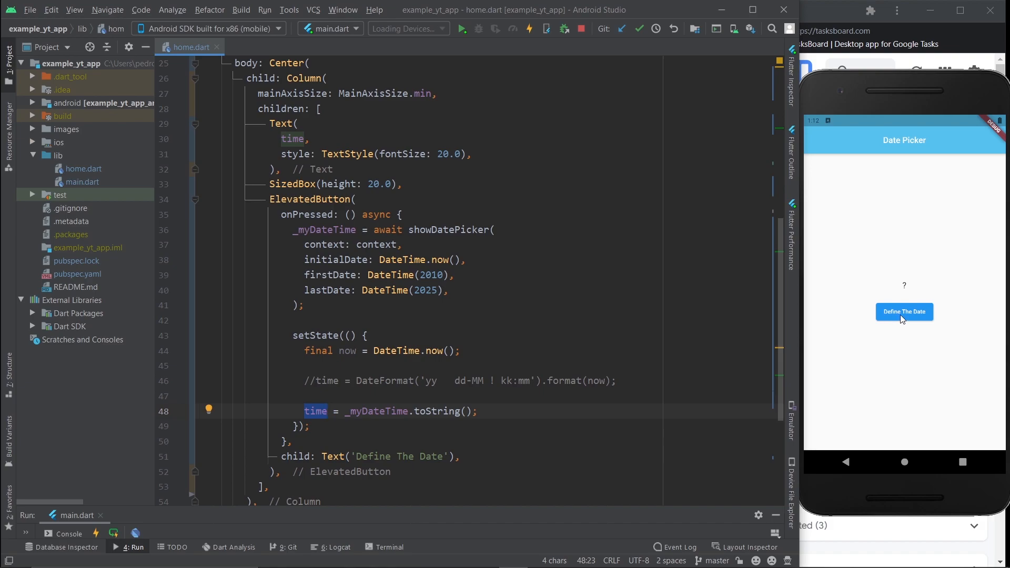
left_click(904, 312)
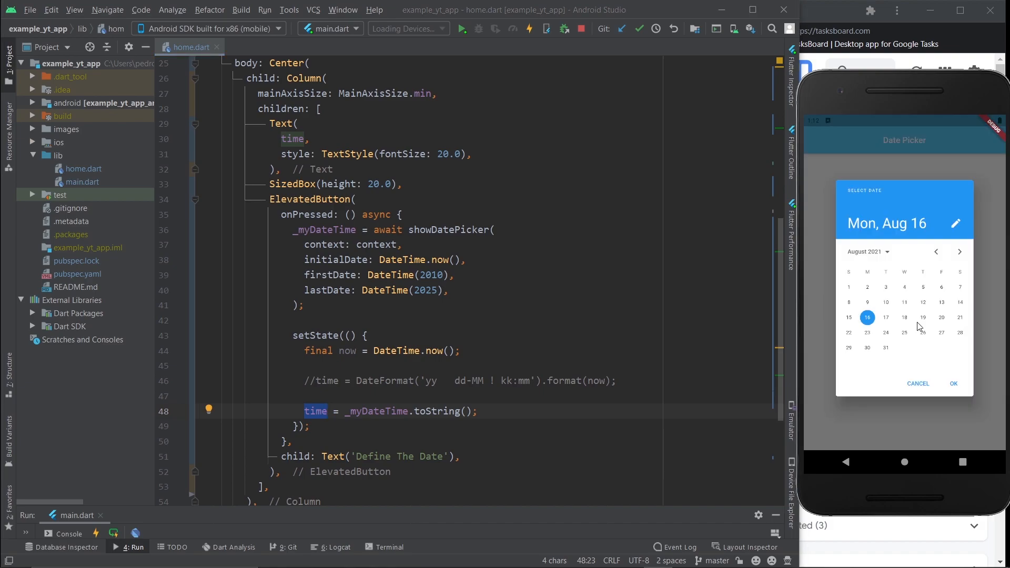
left_click(922, 316)
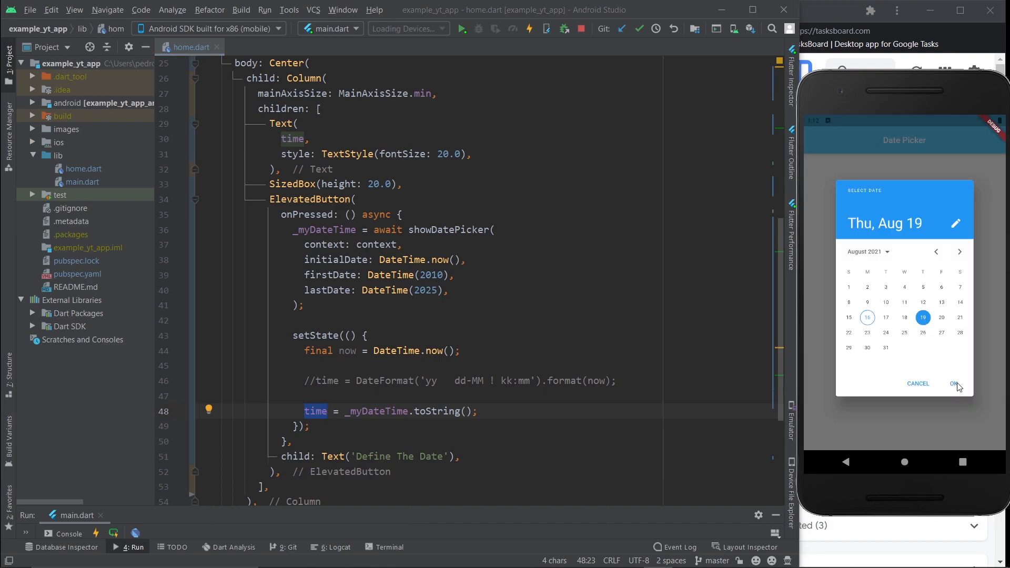
left_click(957, 384)
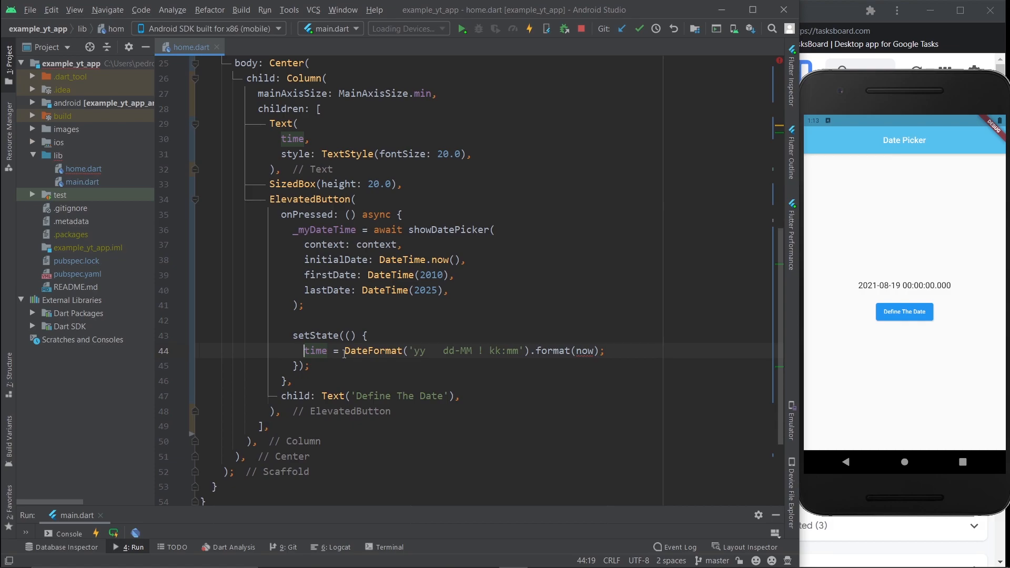
Change the DateFormat pattern to 'dd-MM-yy' and format _myDateTime instead of now.
double_click(419, 351)
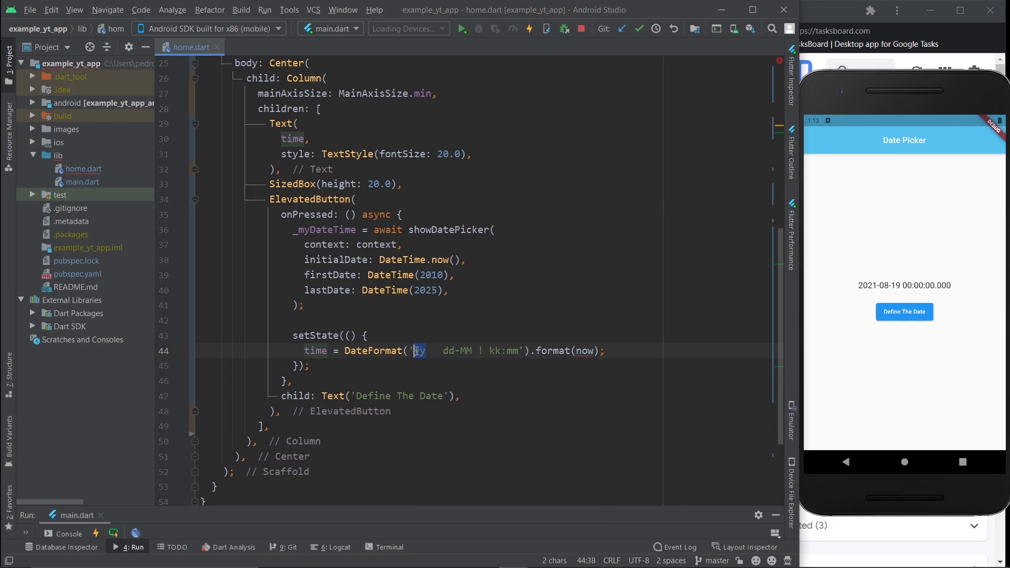
key("Backspace")
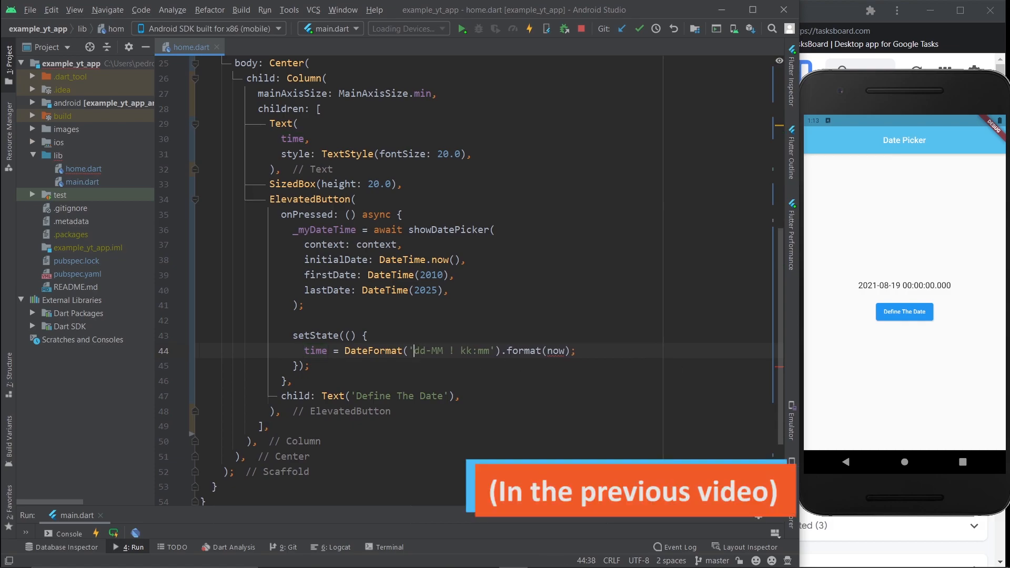
type("--")
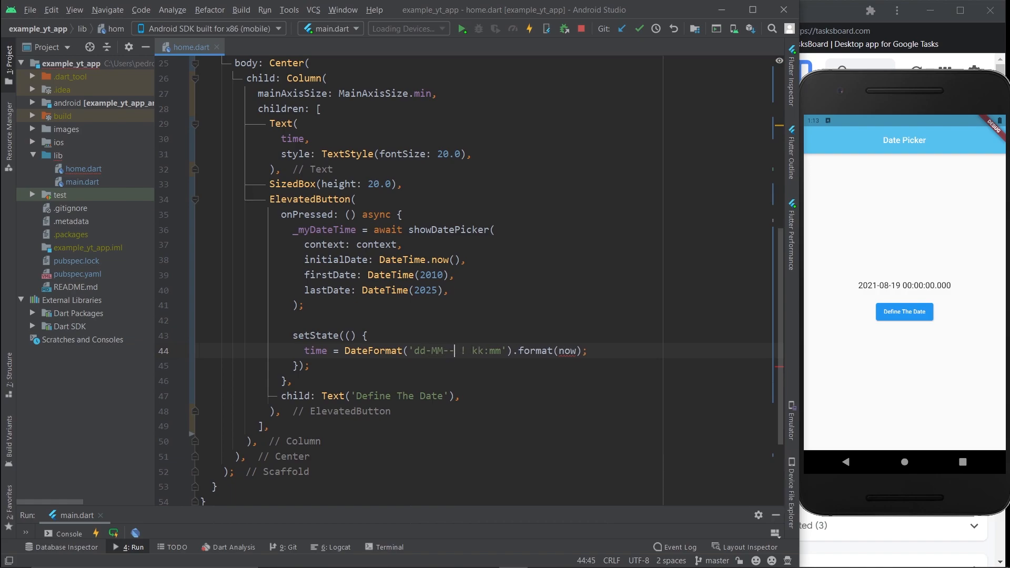
type("yy")
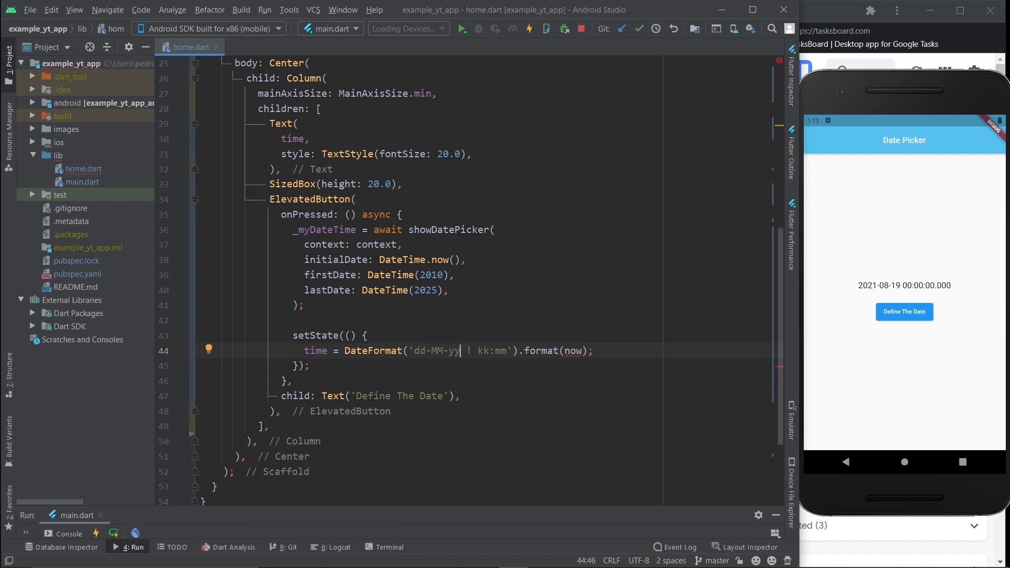
double_click(492, 351)
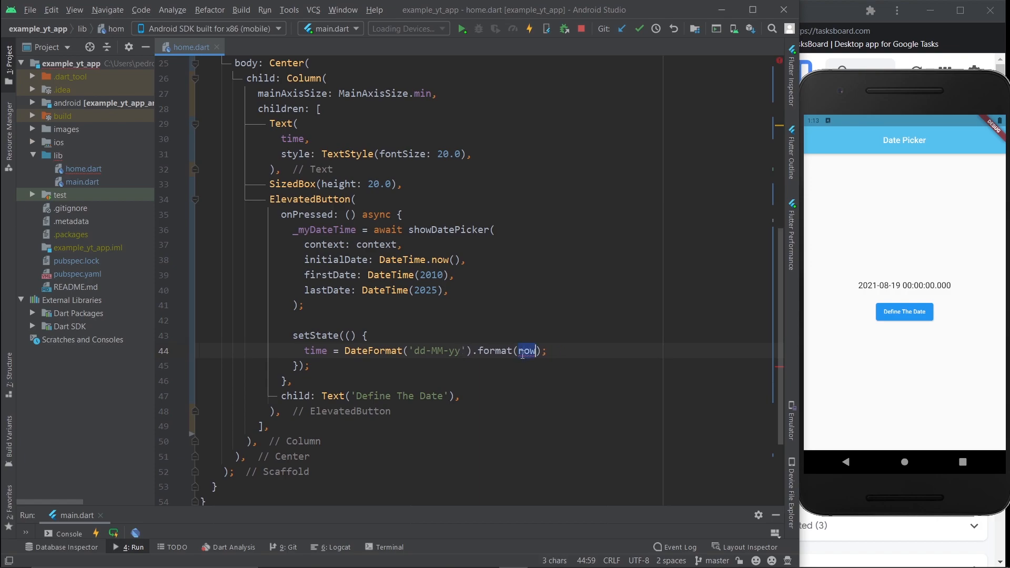
type("_d")
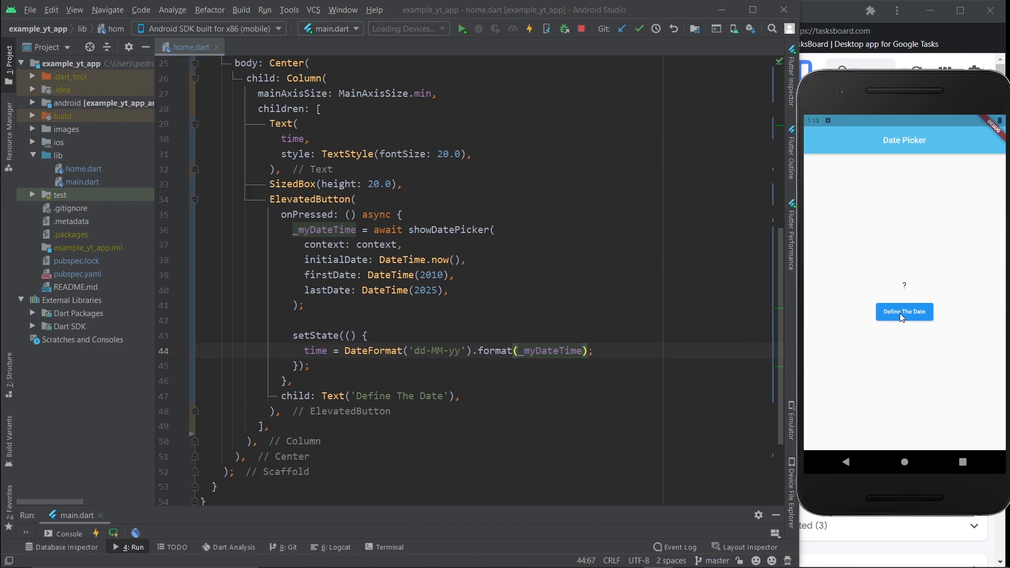
Pick August 17 in the running app's date picker.
left_click(904, 312)
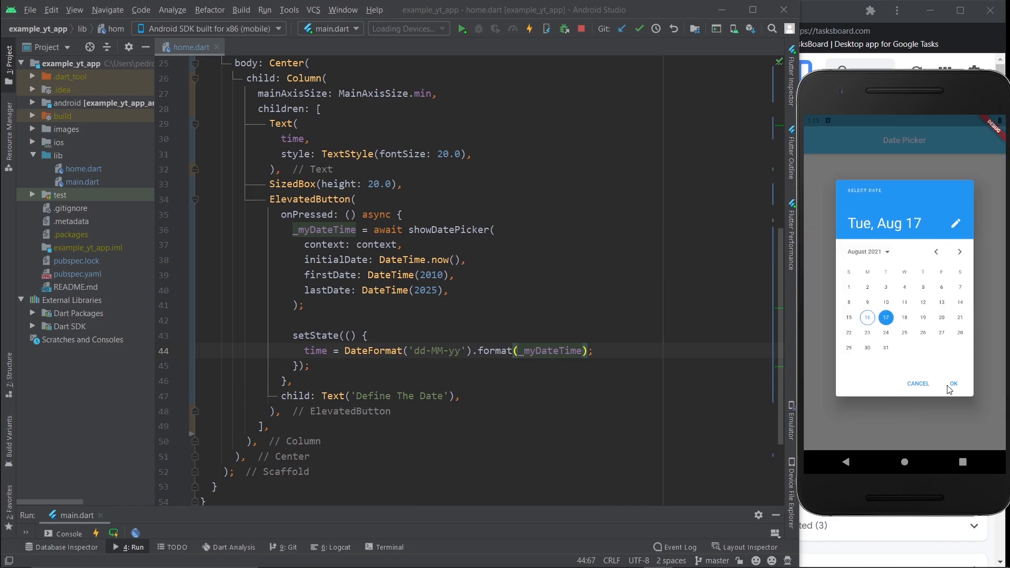
left_click(954, 383)
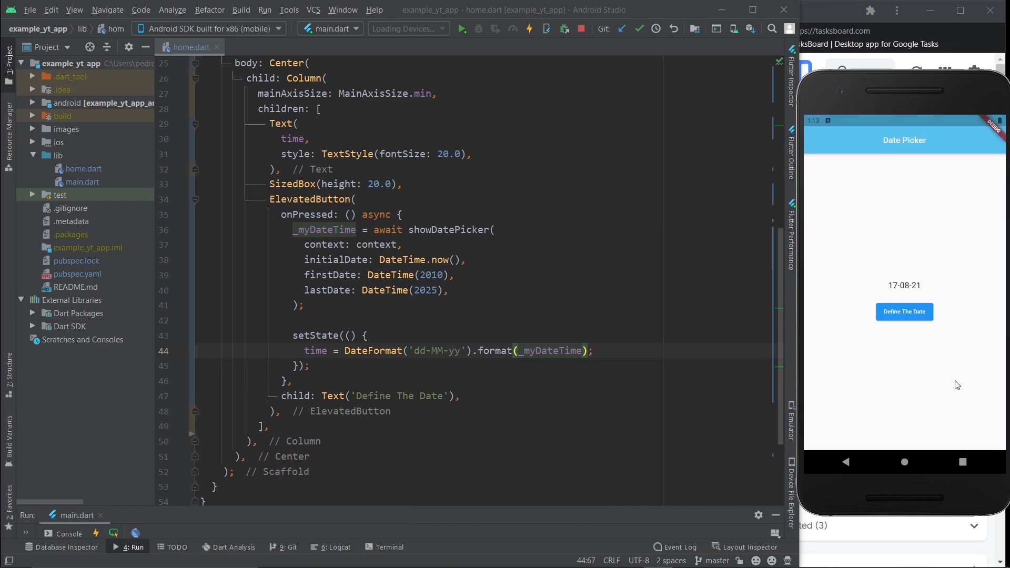
double_click(442, 350)
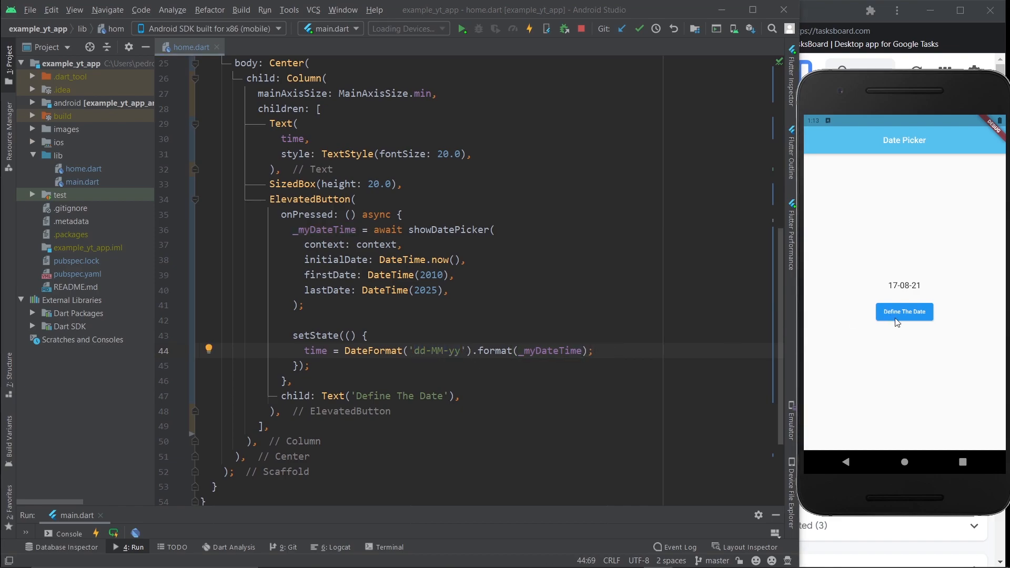
Pick 16 March 2022, then reopen the picker and see it still starts on Aug 16.
left_click(904, 312)
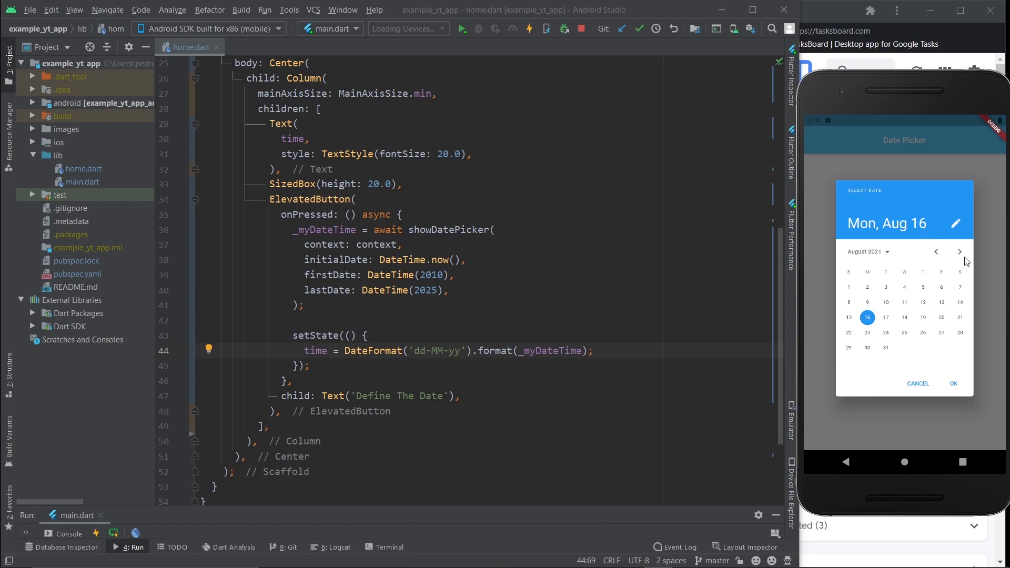
left_click(960, 252)
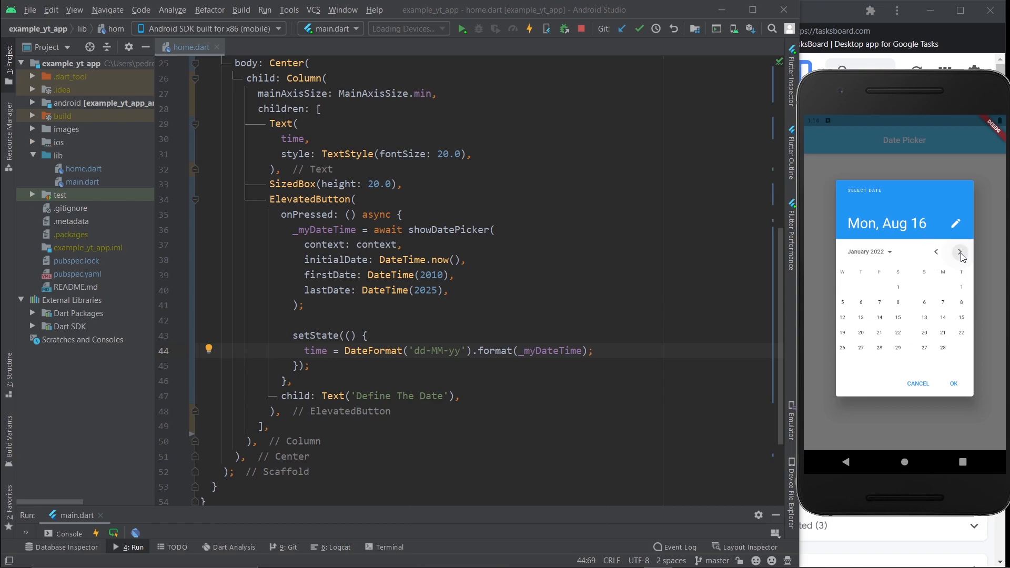
left_click(959, 252)
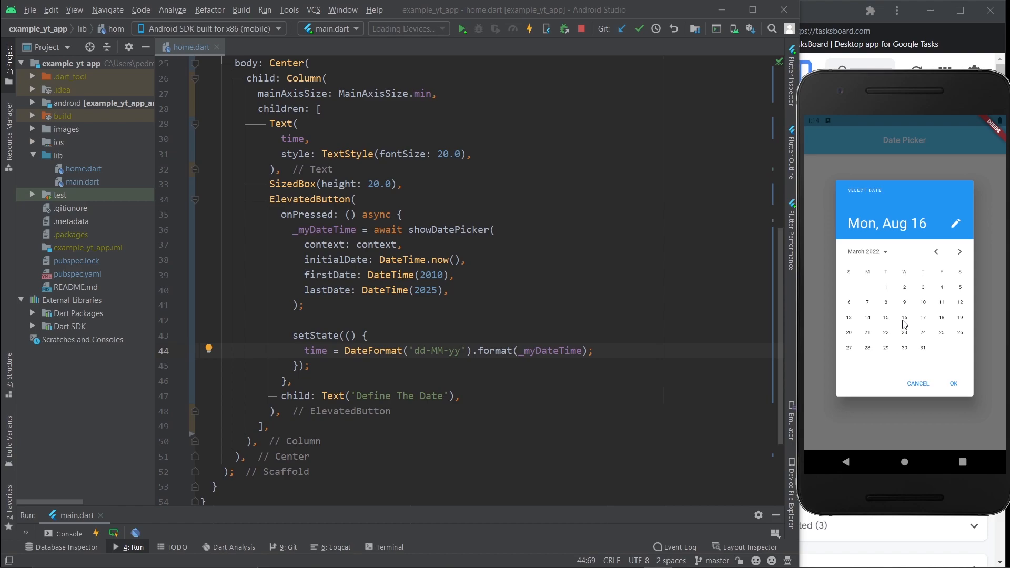
left_click(954, 384)
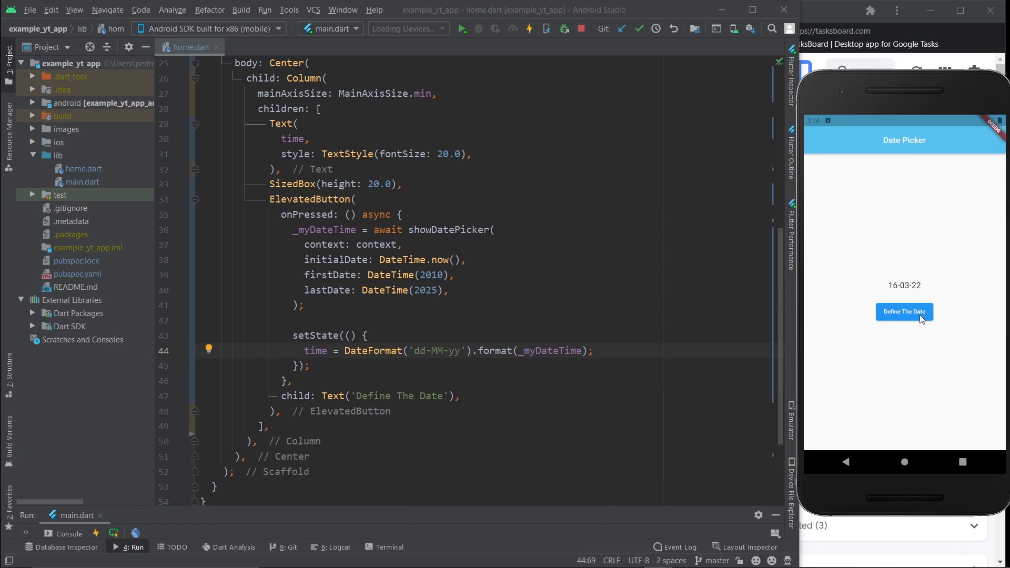
left_click(904, 312)
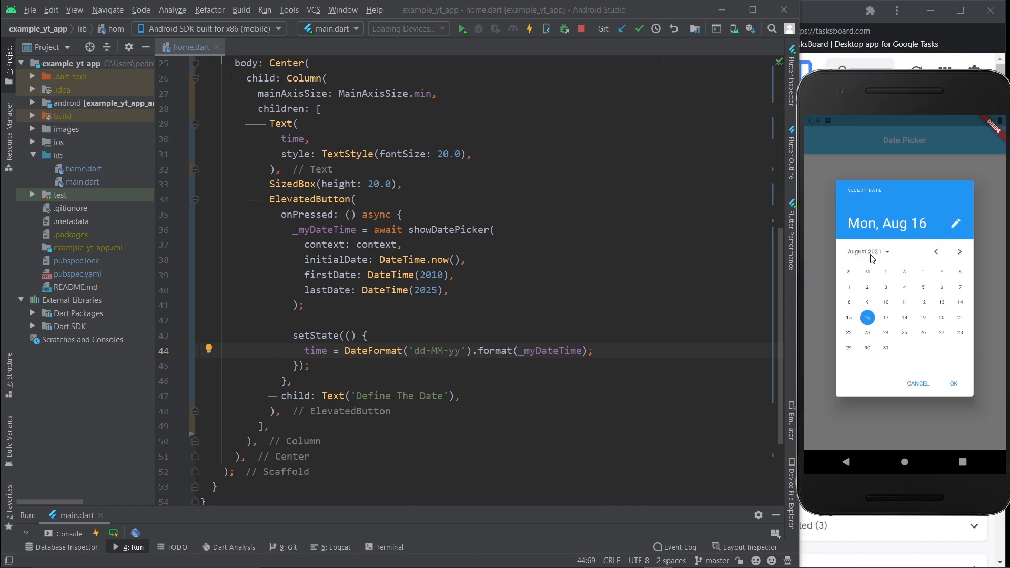
mouse_move(874, 262)
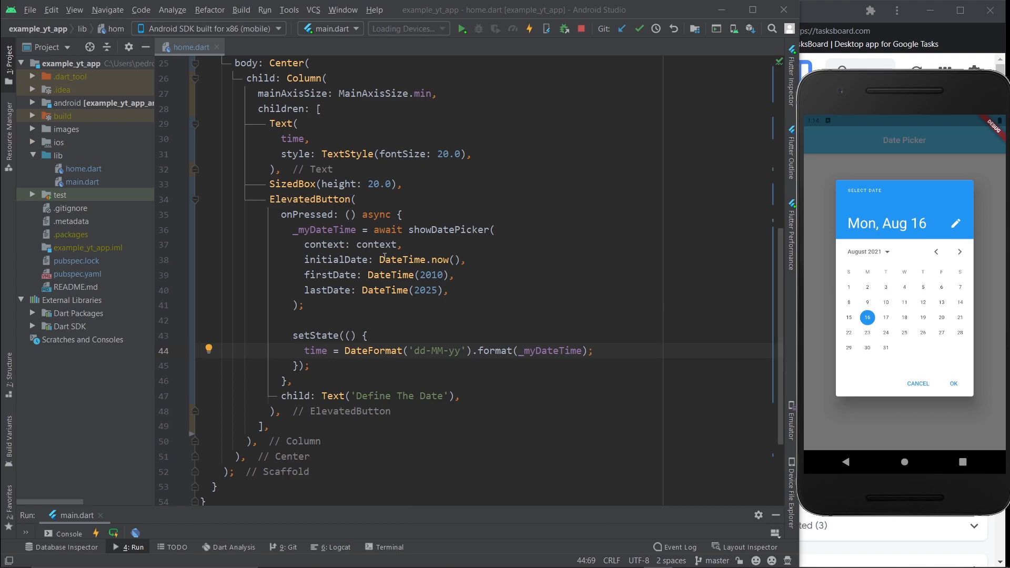
Change initialDate to '_myDateTime == null ? DateTime.now() : _myDateTime' and hot restart the app.
left_click(381, 259)
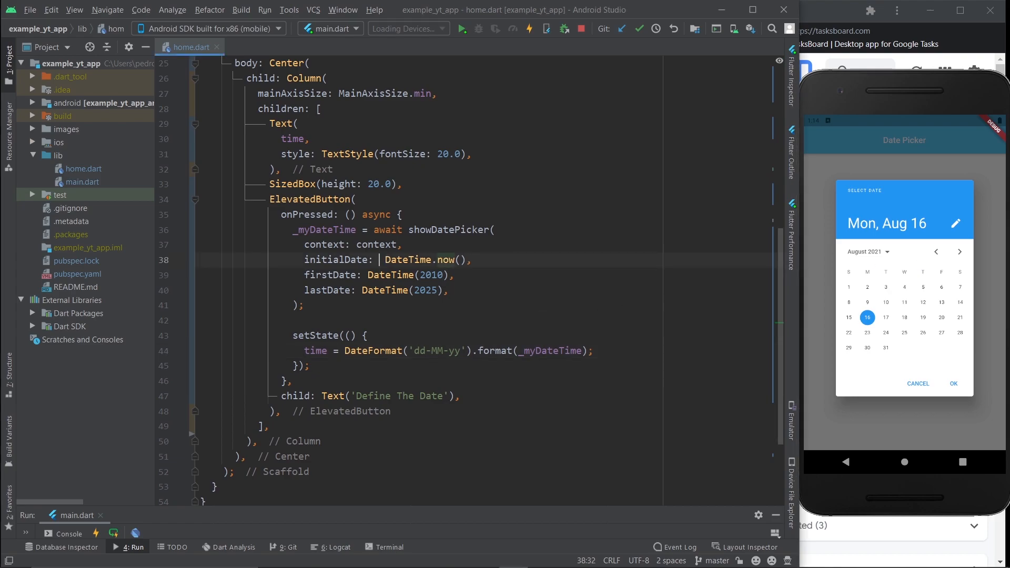
type("_myDateTime ==")
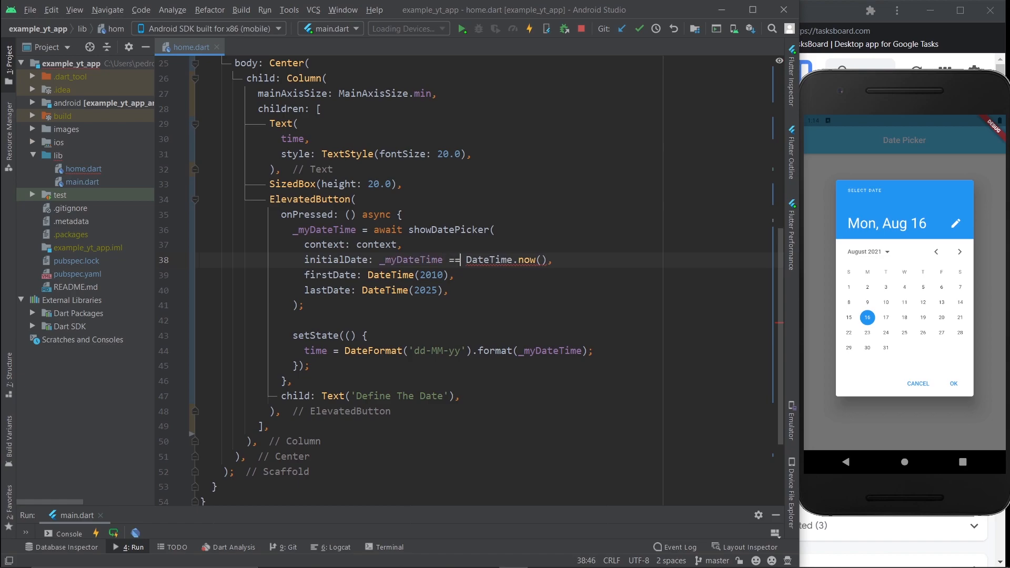
type("null")
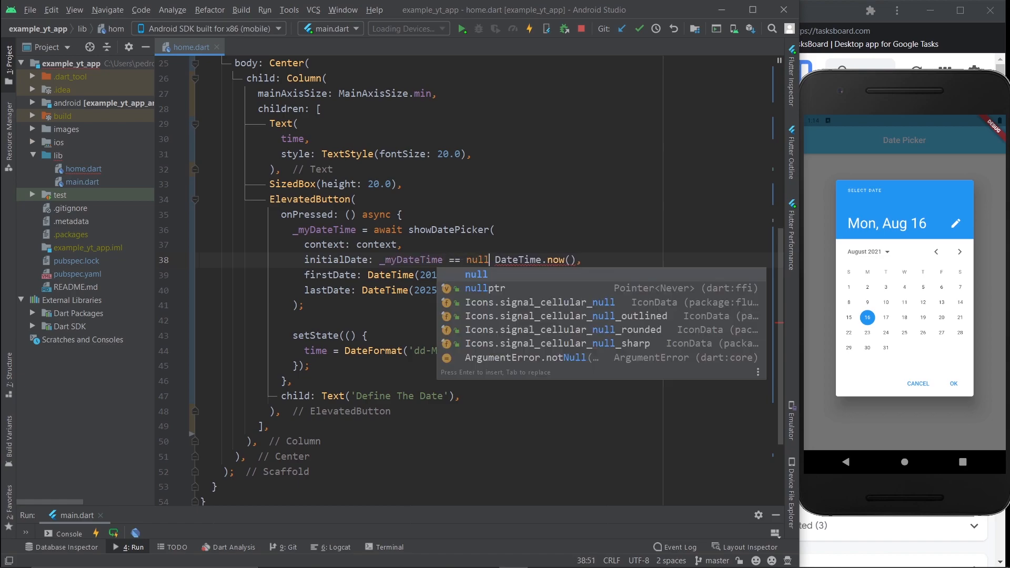
type("?")
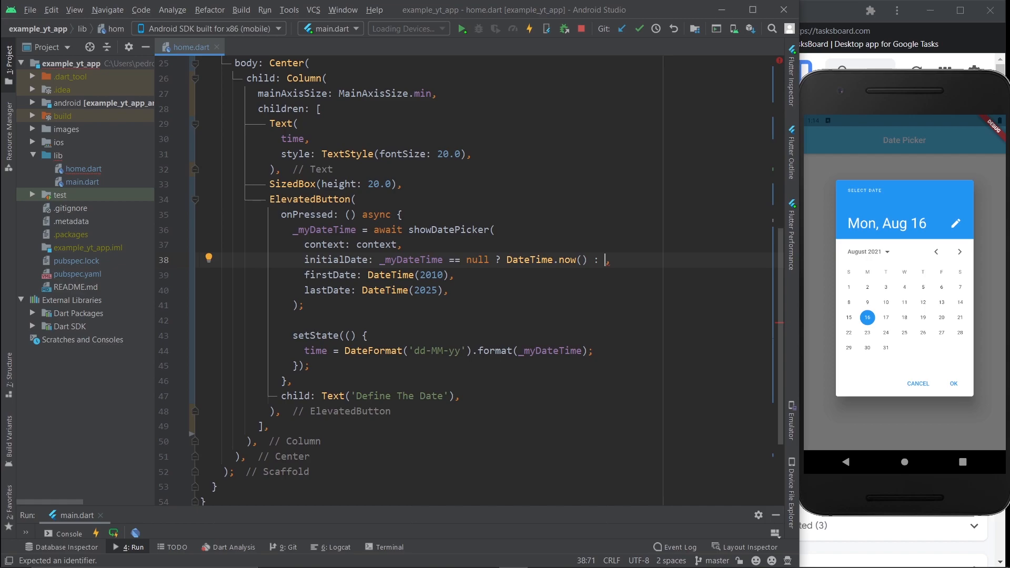
type("_myDateTime")
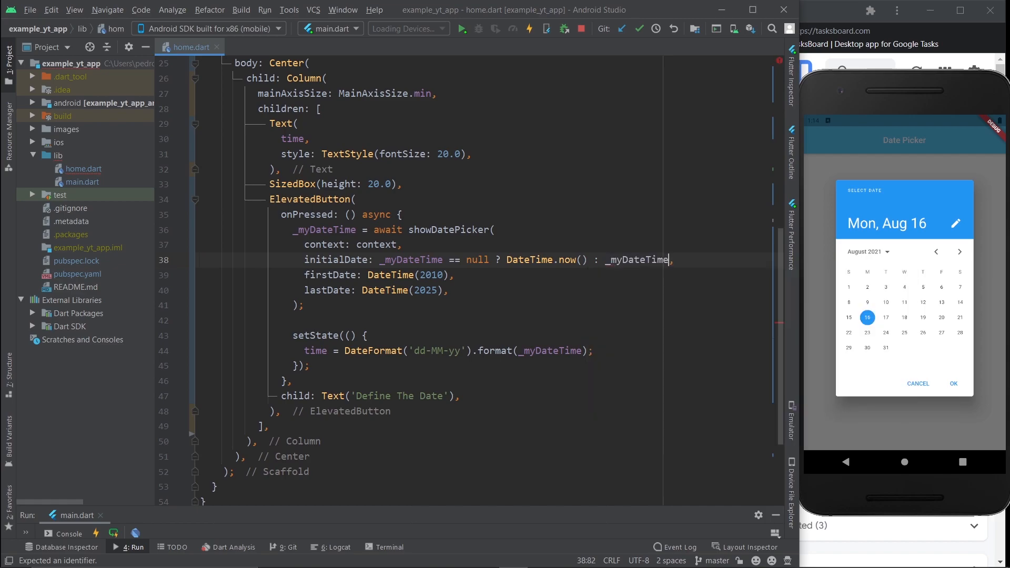
left_click(325, 230)
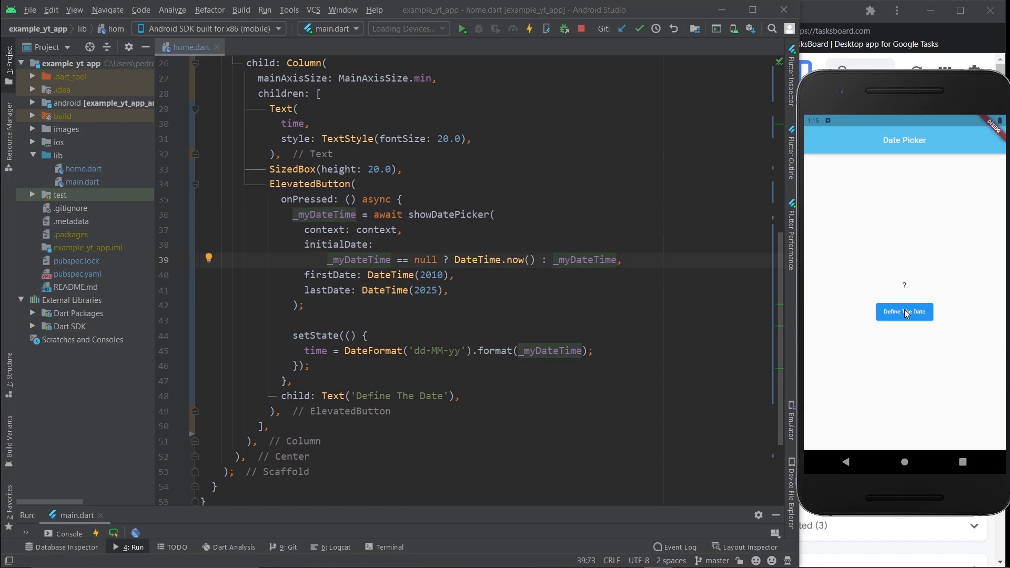
Pick August 4, 2020 in the app's date picker so it shows 04-08-20.
left_click(904, 312)
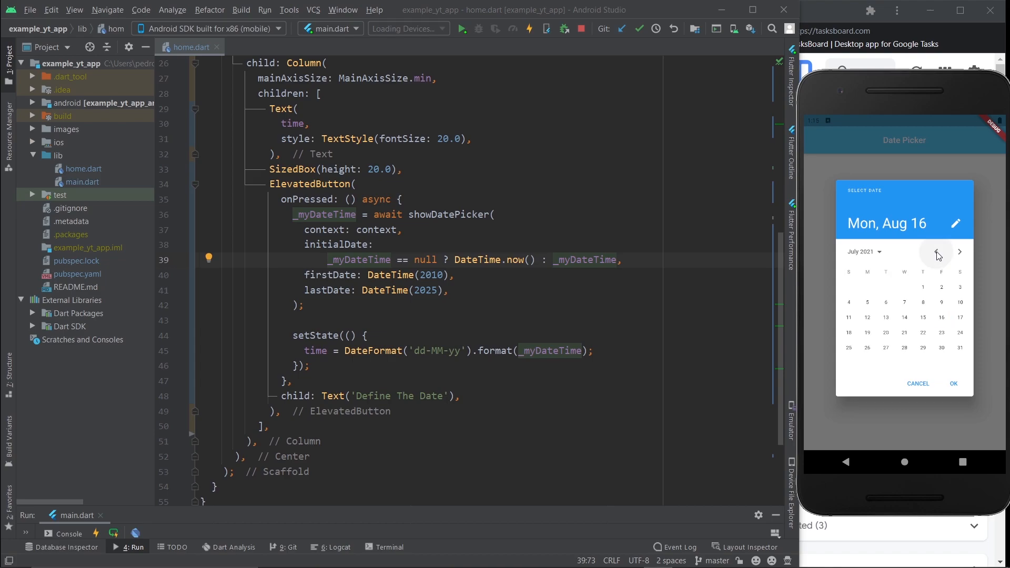
left_click(938, 251)
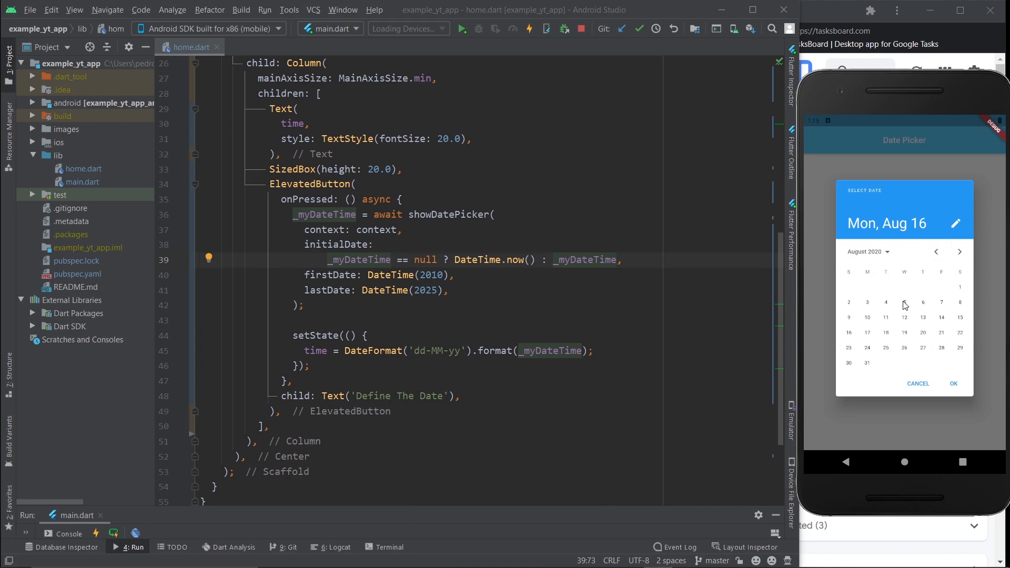
left_click(887, 302)
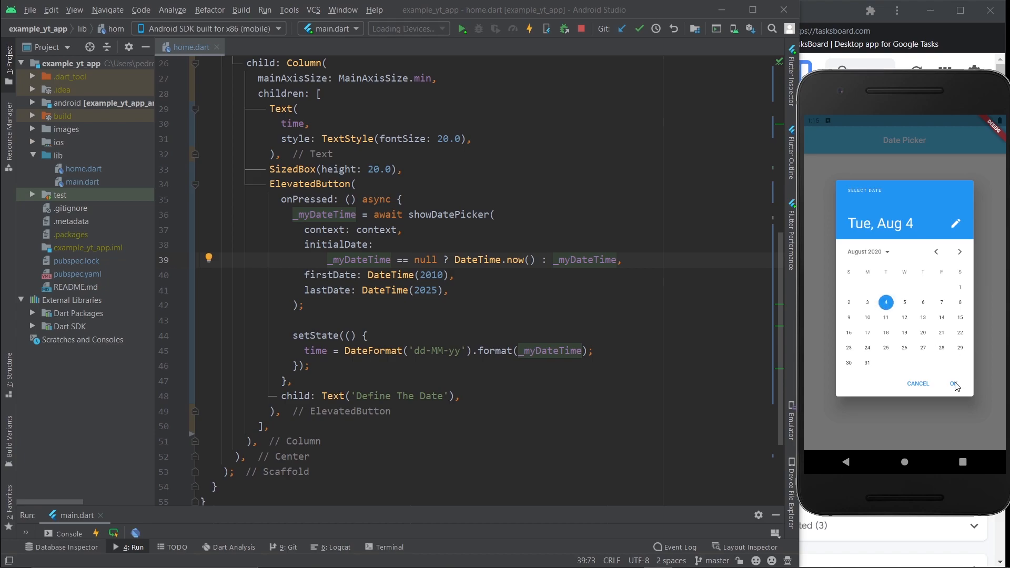
left_click(956, 384)
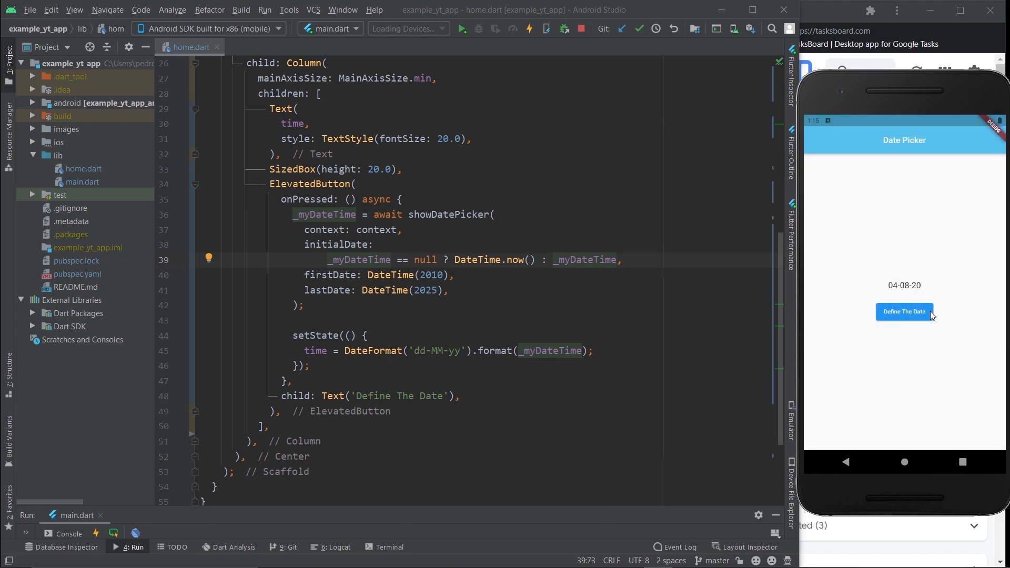
Reopen the picker to confirm it starts on Aug 4 2020, then close it.
left_click(904, 311)
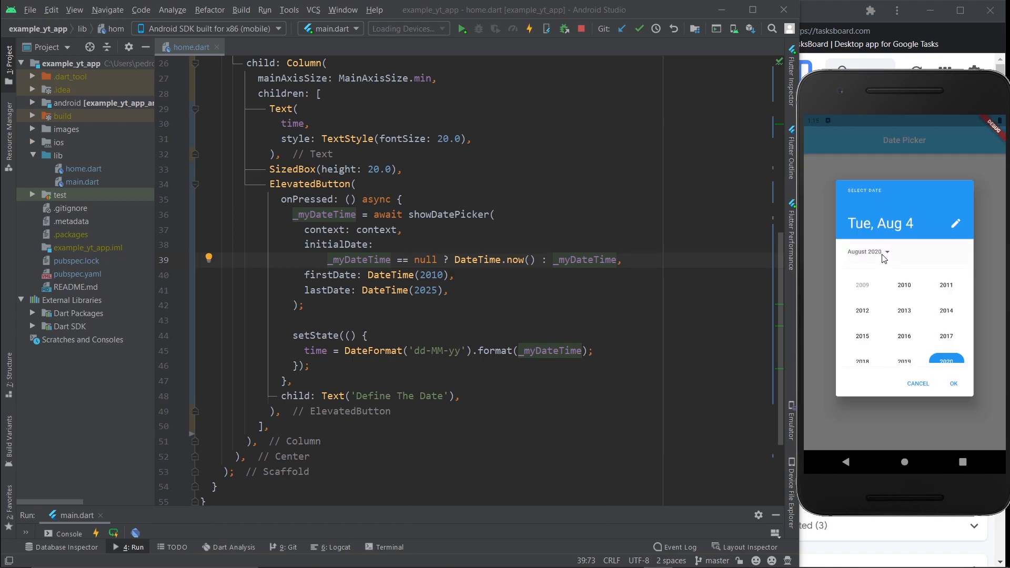
left_click(945, 360)
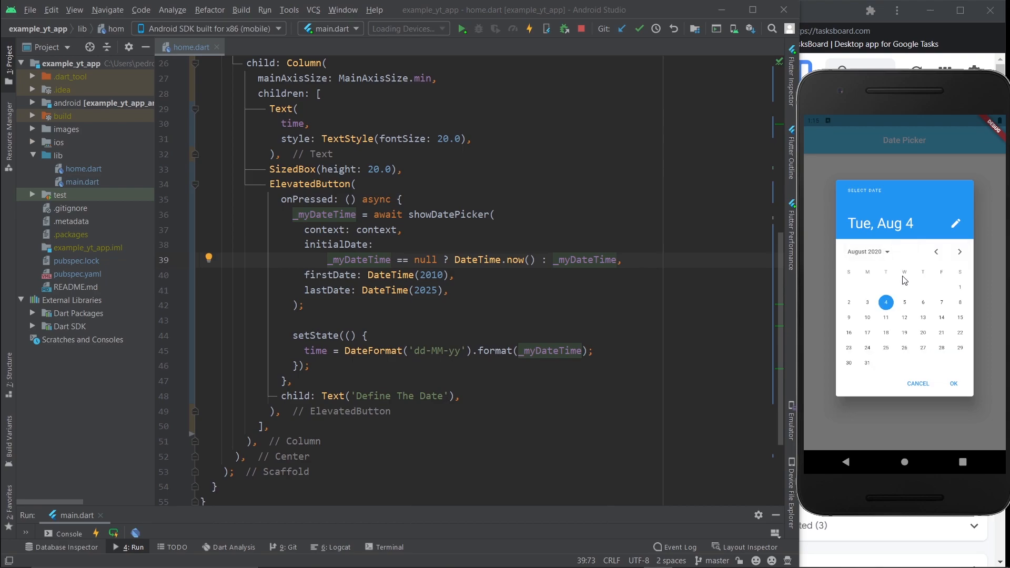
left_click(954, 384)
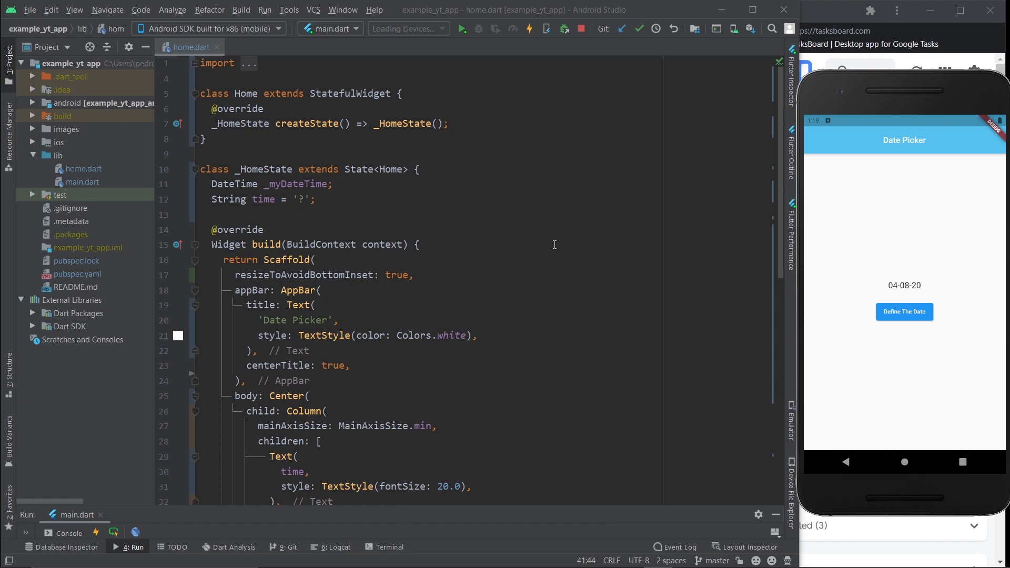
Close the Android Studio window to bring up the exit confirmation.
left_click(784, 9)
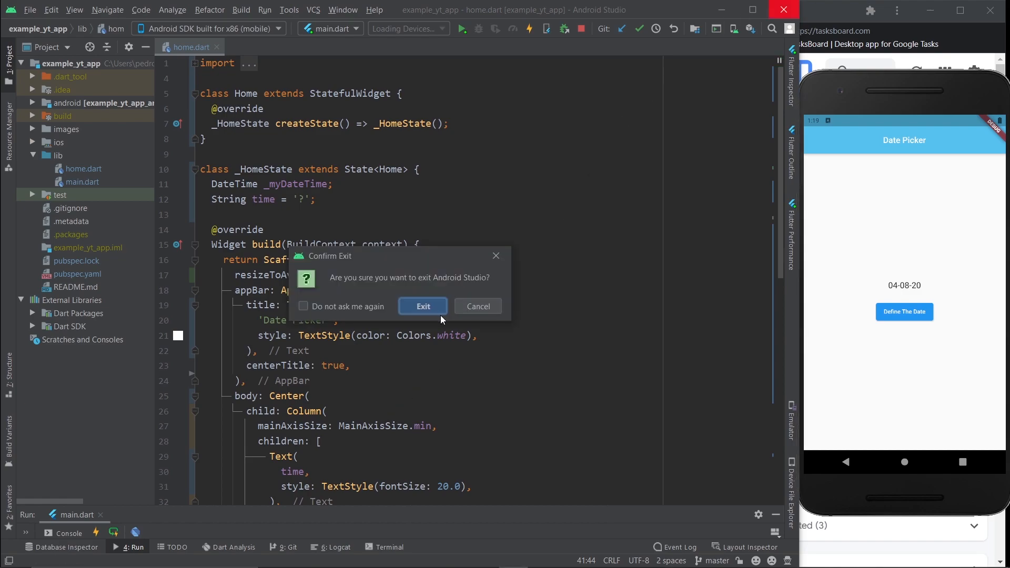